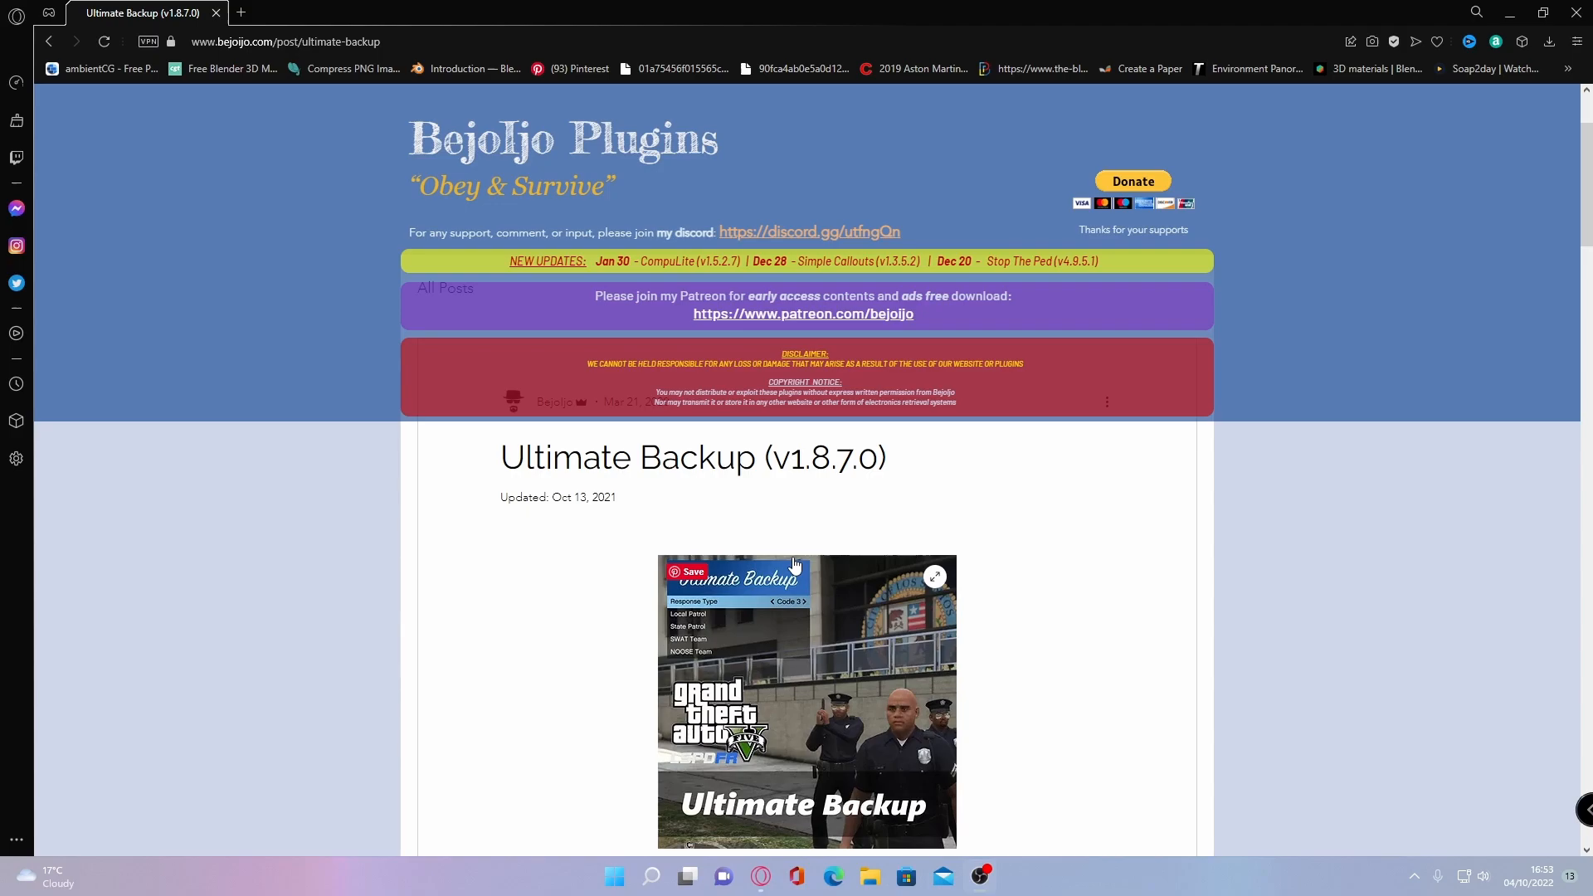
mouse_move(795, 551)
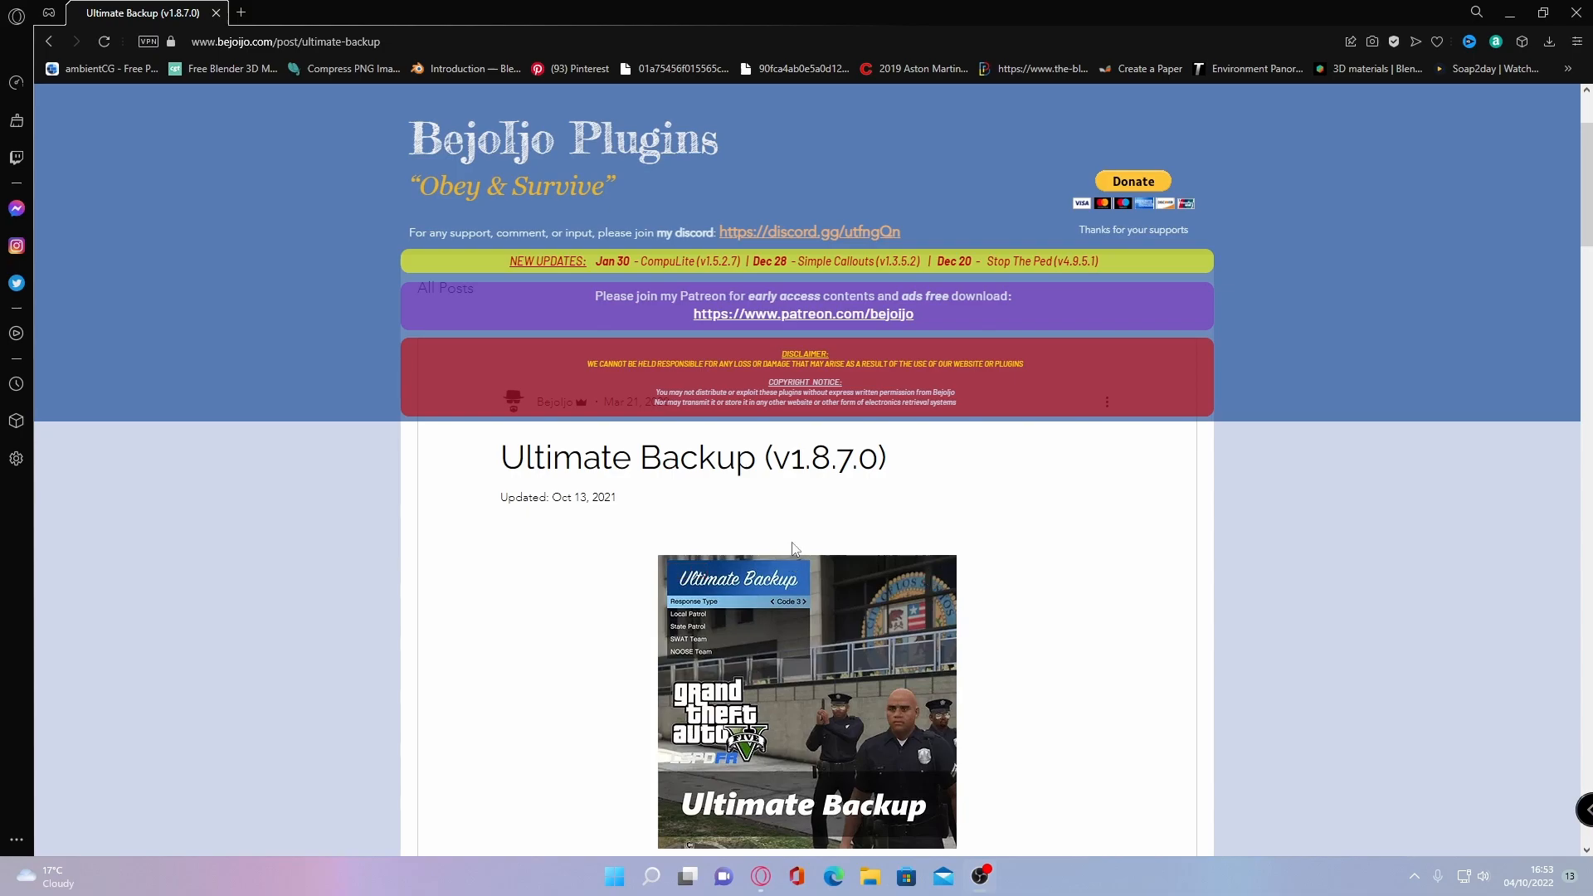
Scroll to the Download v1.8.7.0 section so the UltimateBackup .rar opens in WinRAR.
scroll("down", 3)
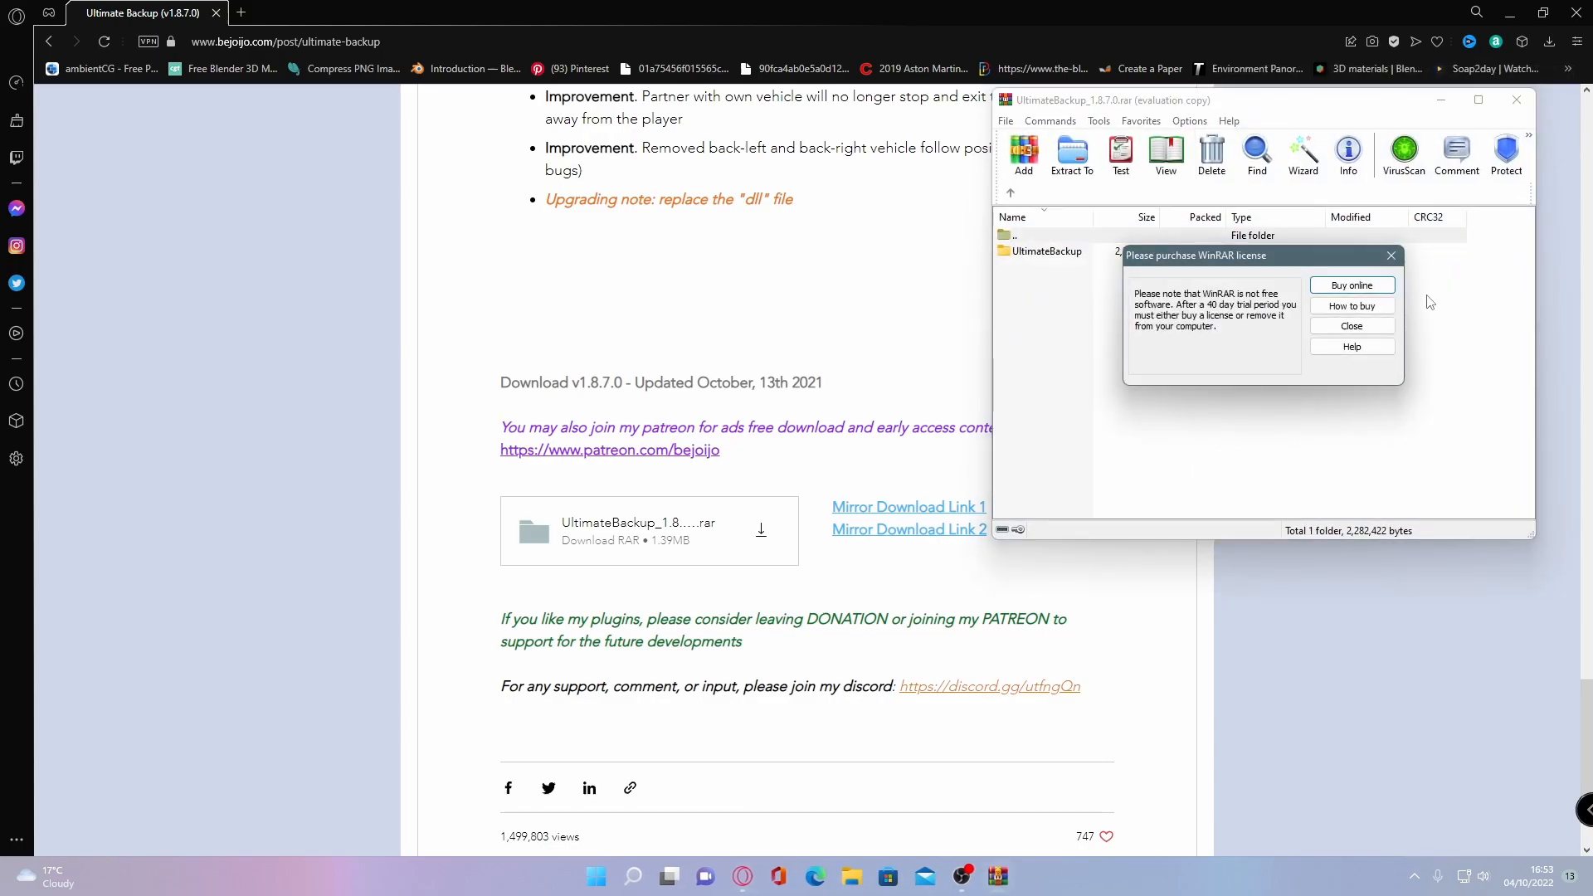
Dismiss the license reminder and enter the UltimateBackup folder showing Plugins, Readme.txt and RAGENativeUI.dll.
left_click(1351, 325)
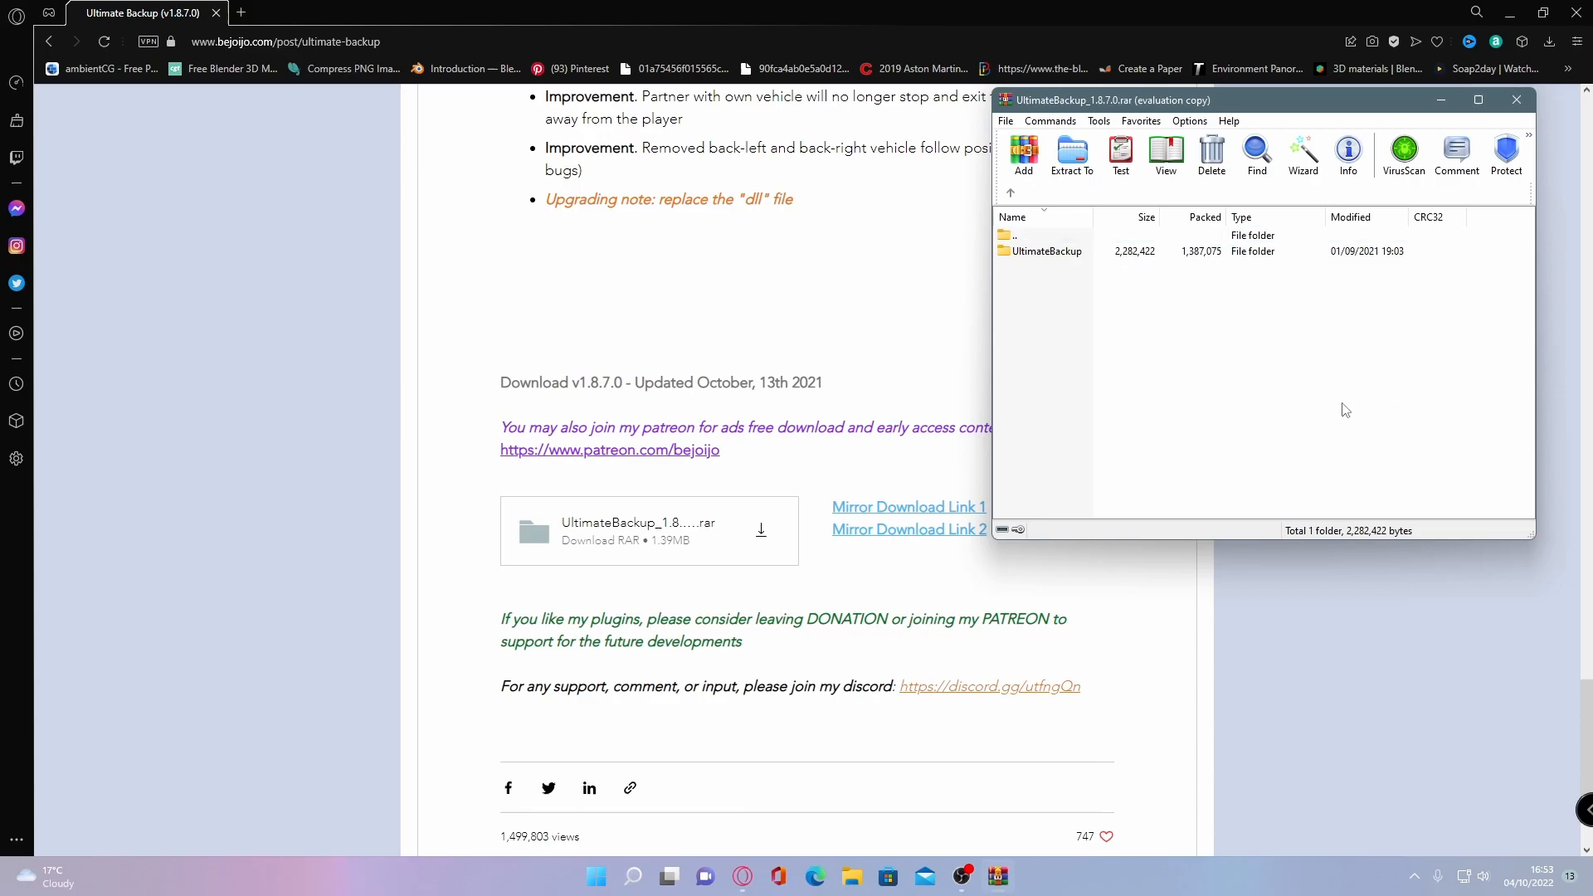
double_click(1047, 250)
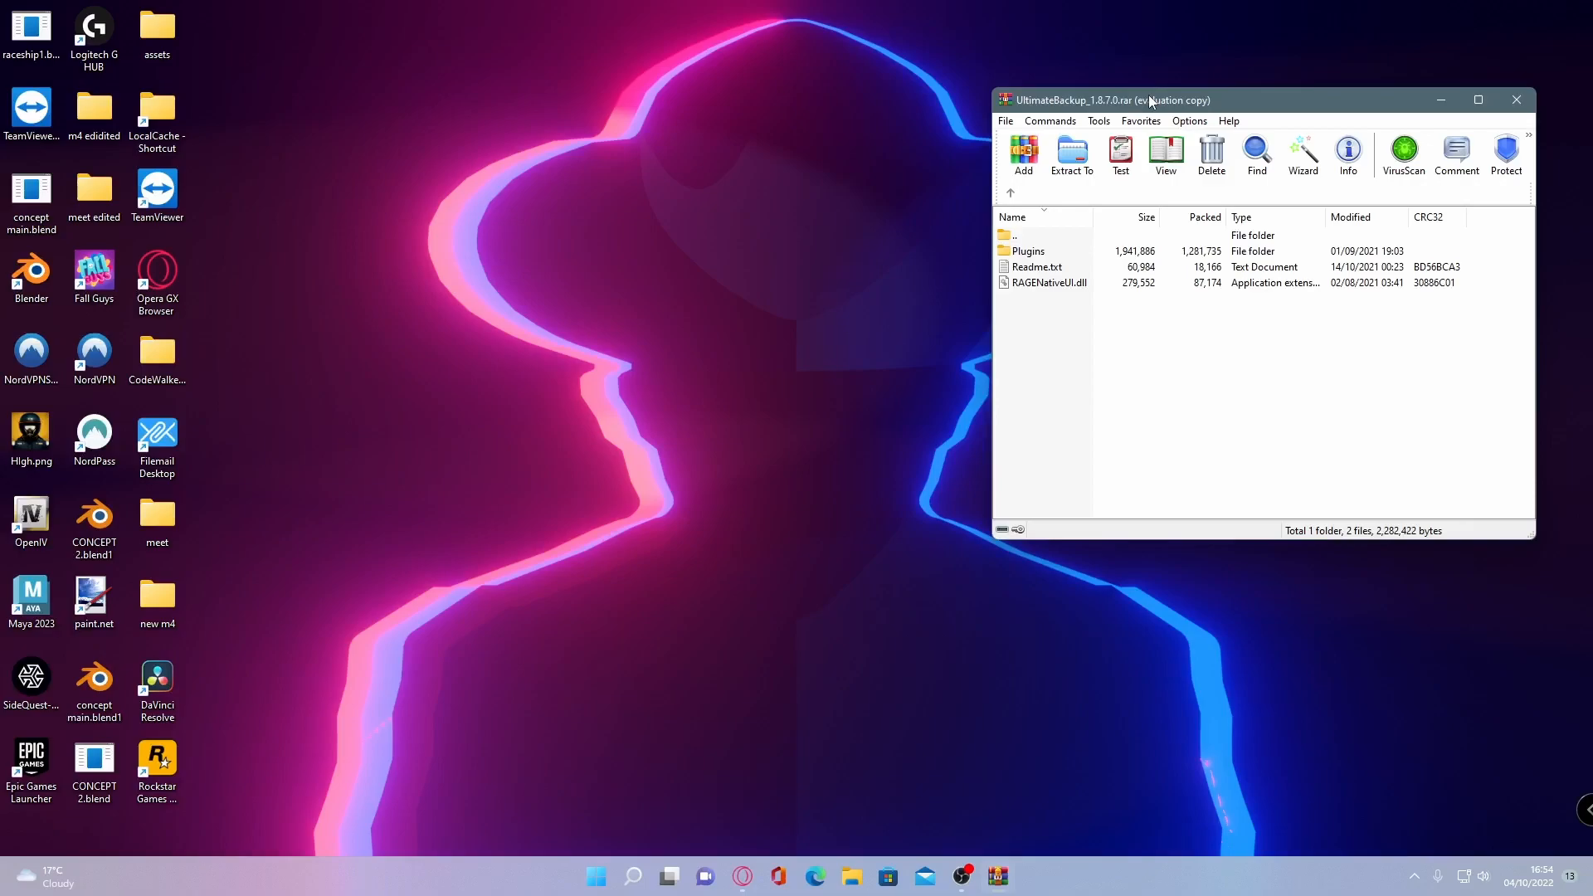
mouse_move(1142, 159)
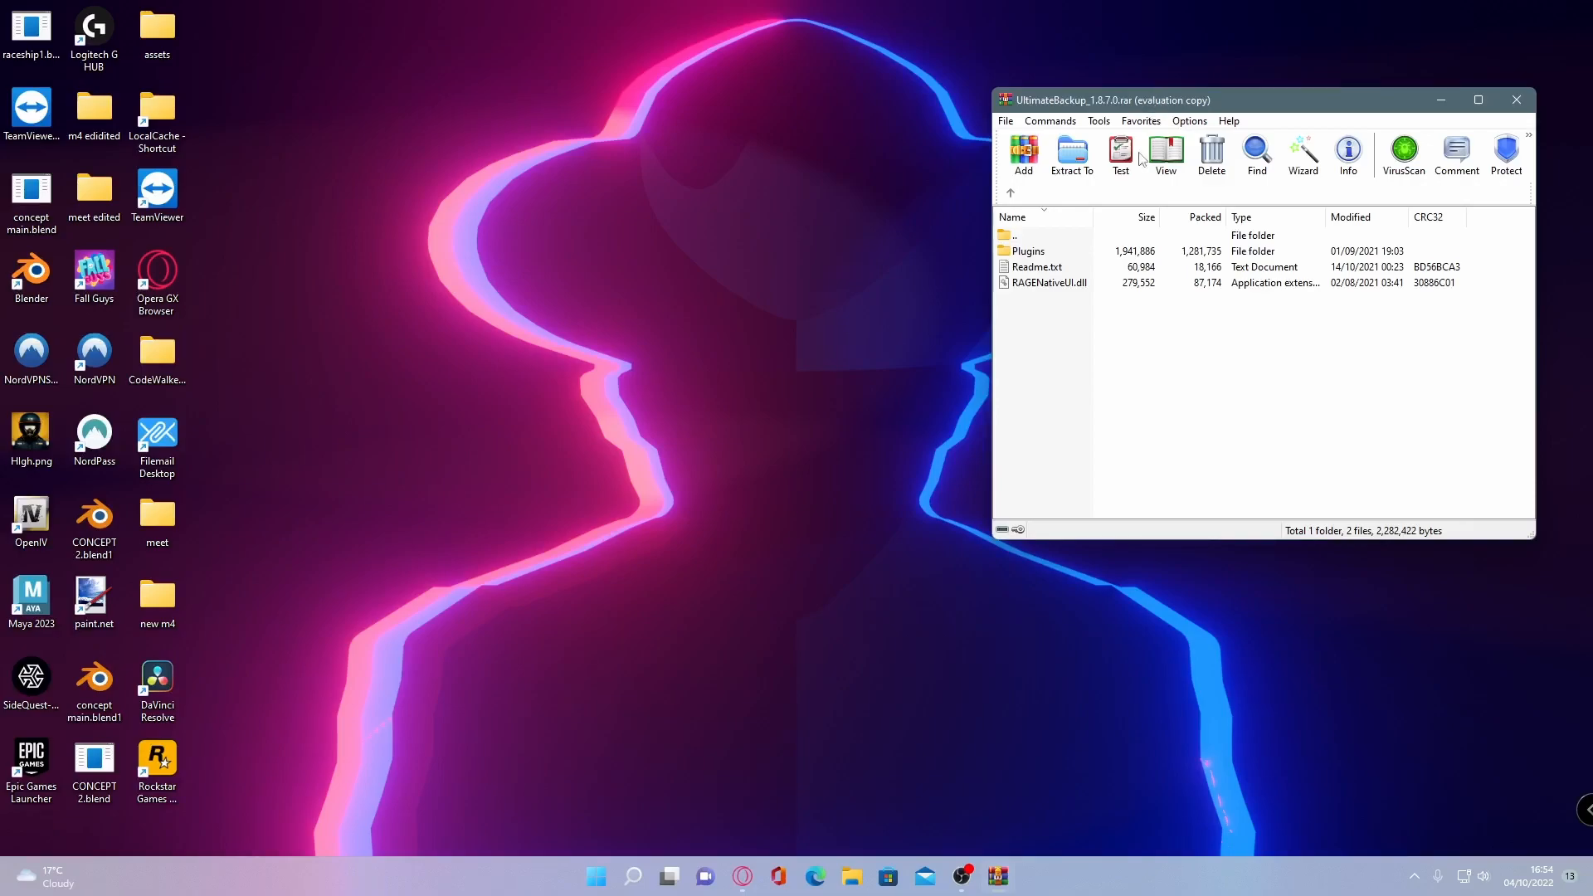
mouse_move(850, 807)
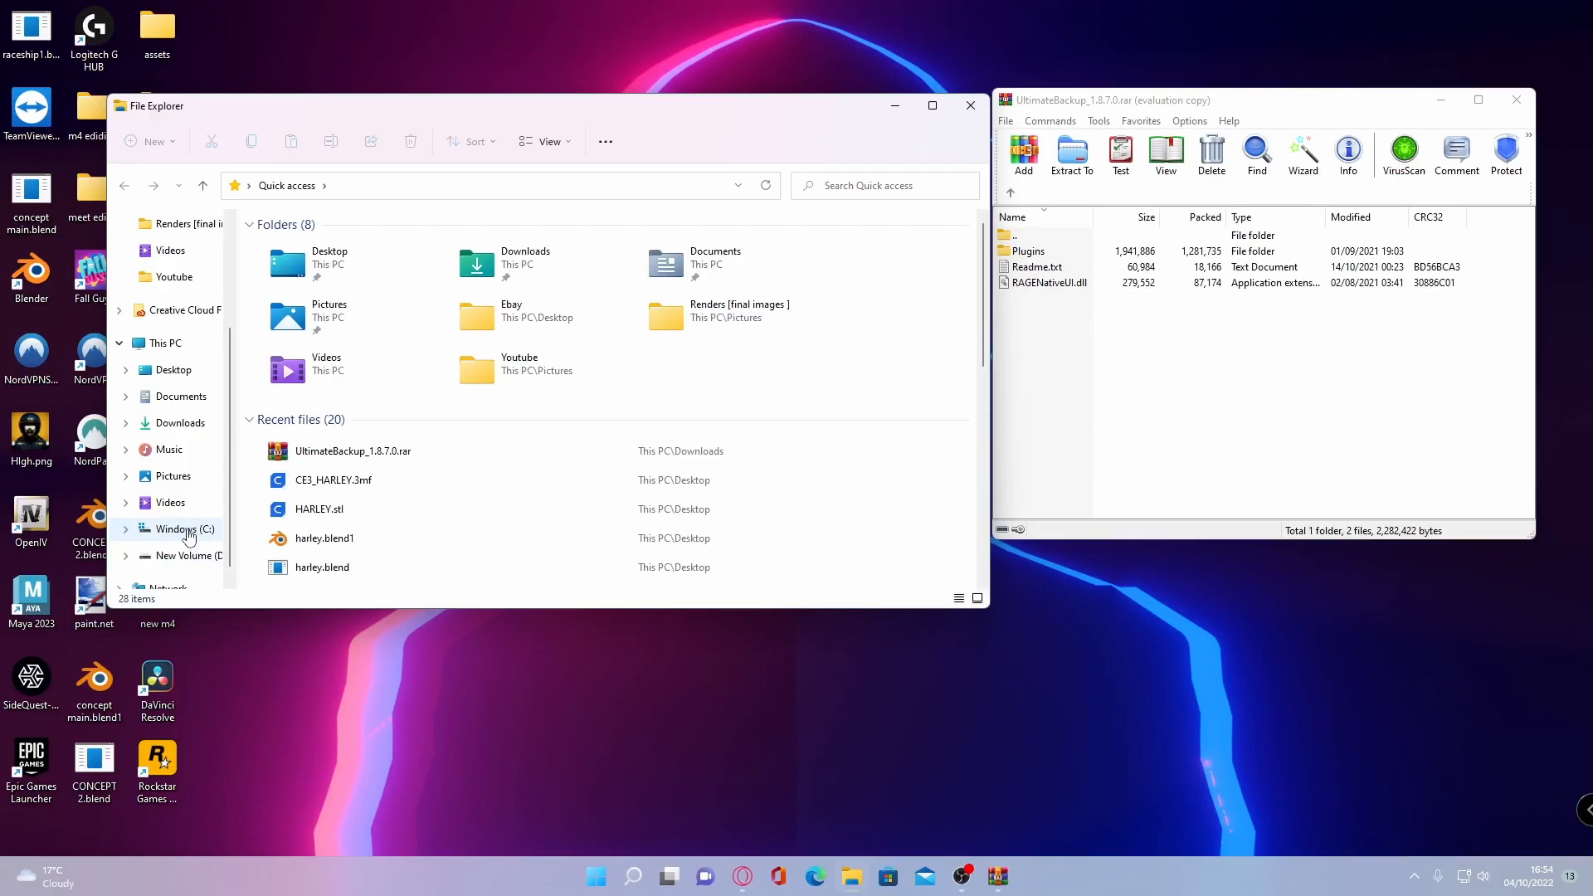
Browse drive C through Program Files (x86) to the common games folder.
left_click(184, 528)
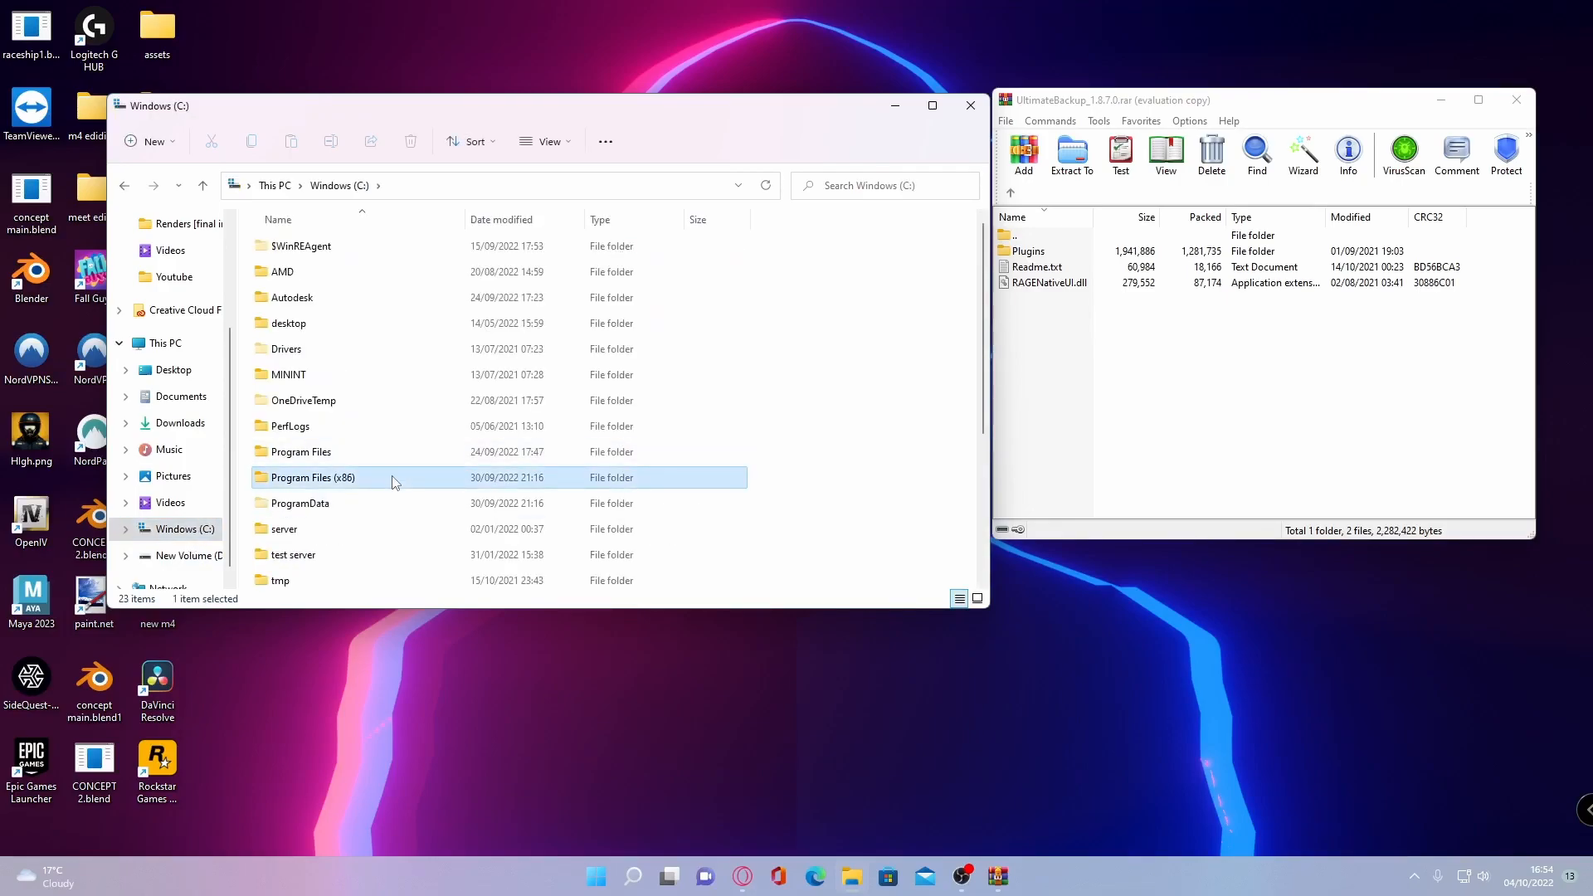
double_click(312, 478)
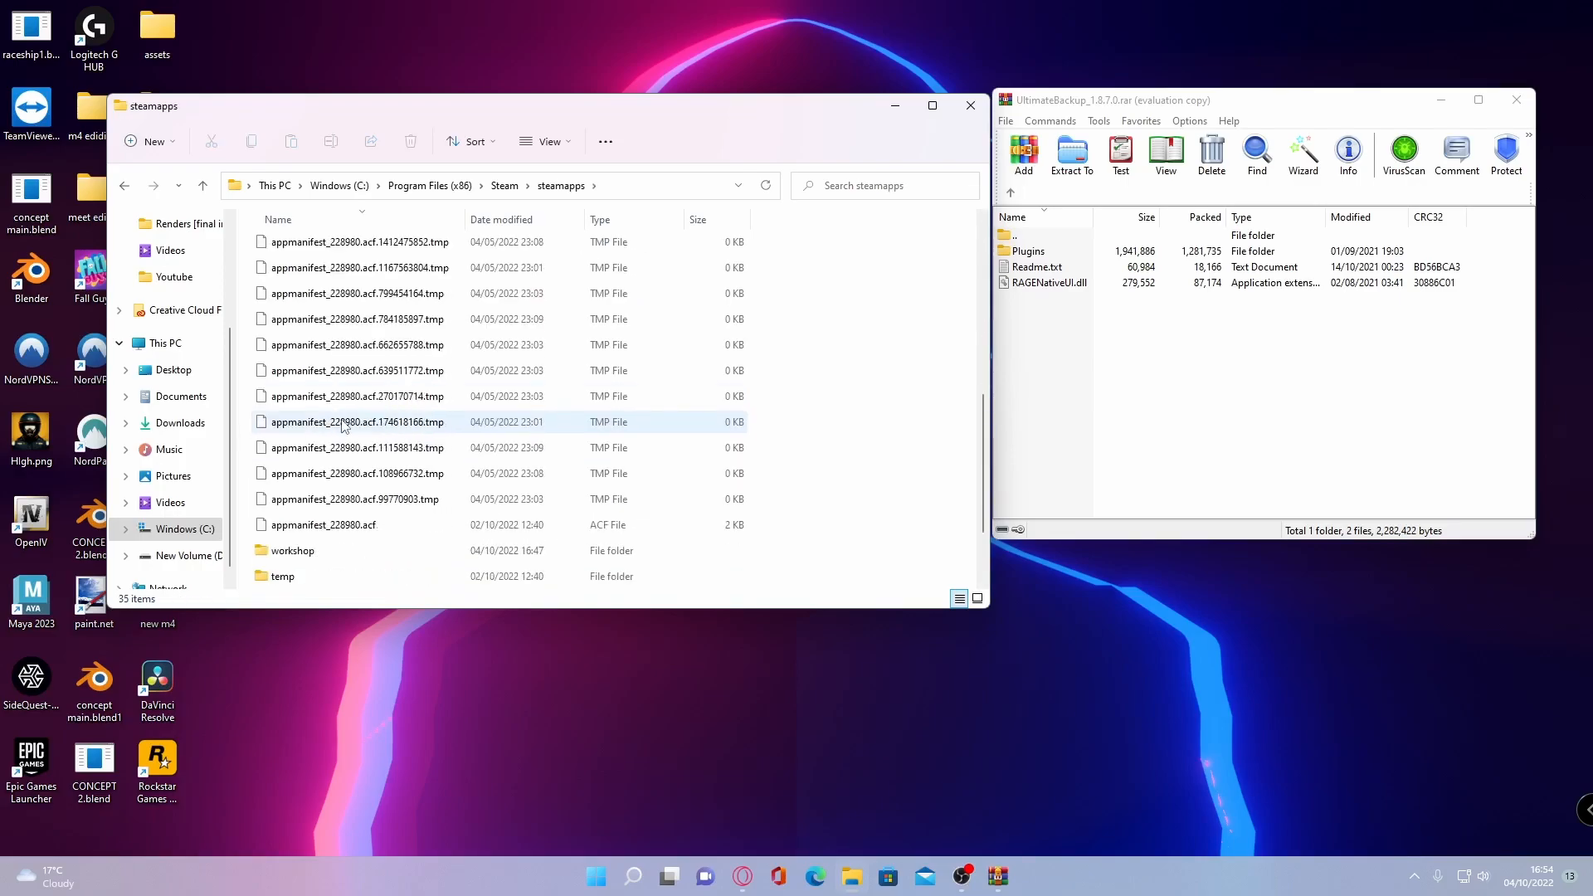
scroll("down", 3)
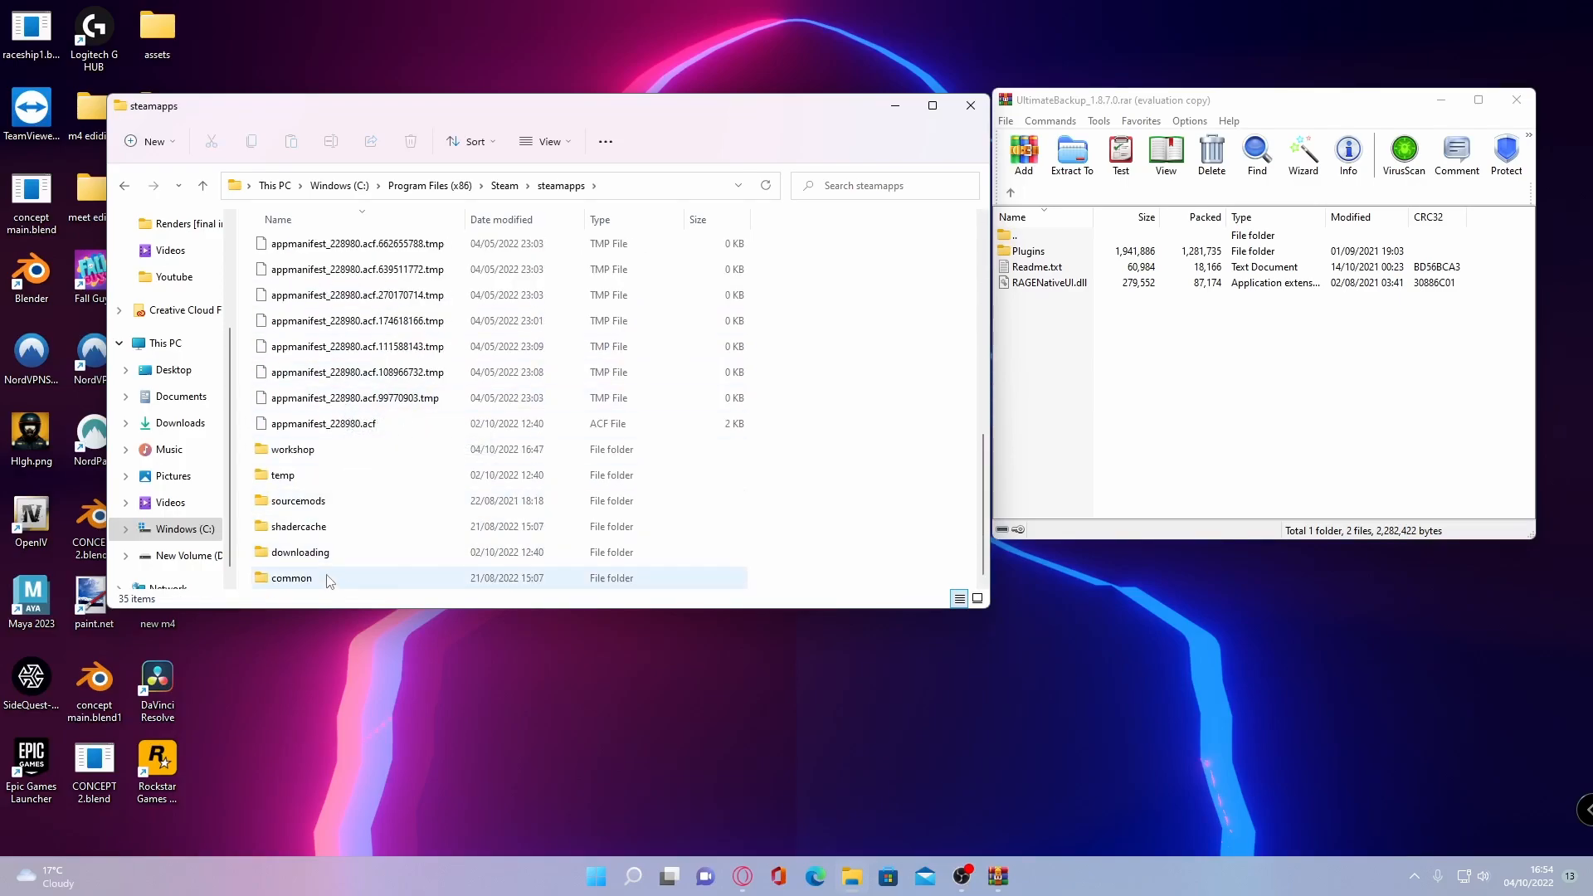
double_click(292, 578)
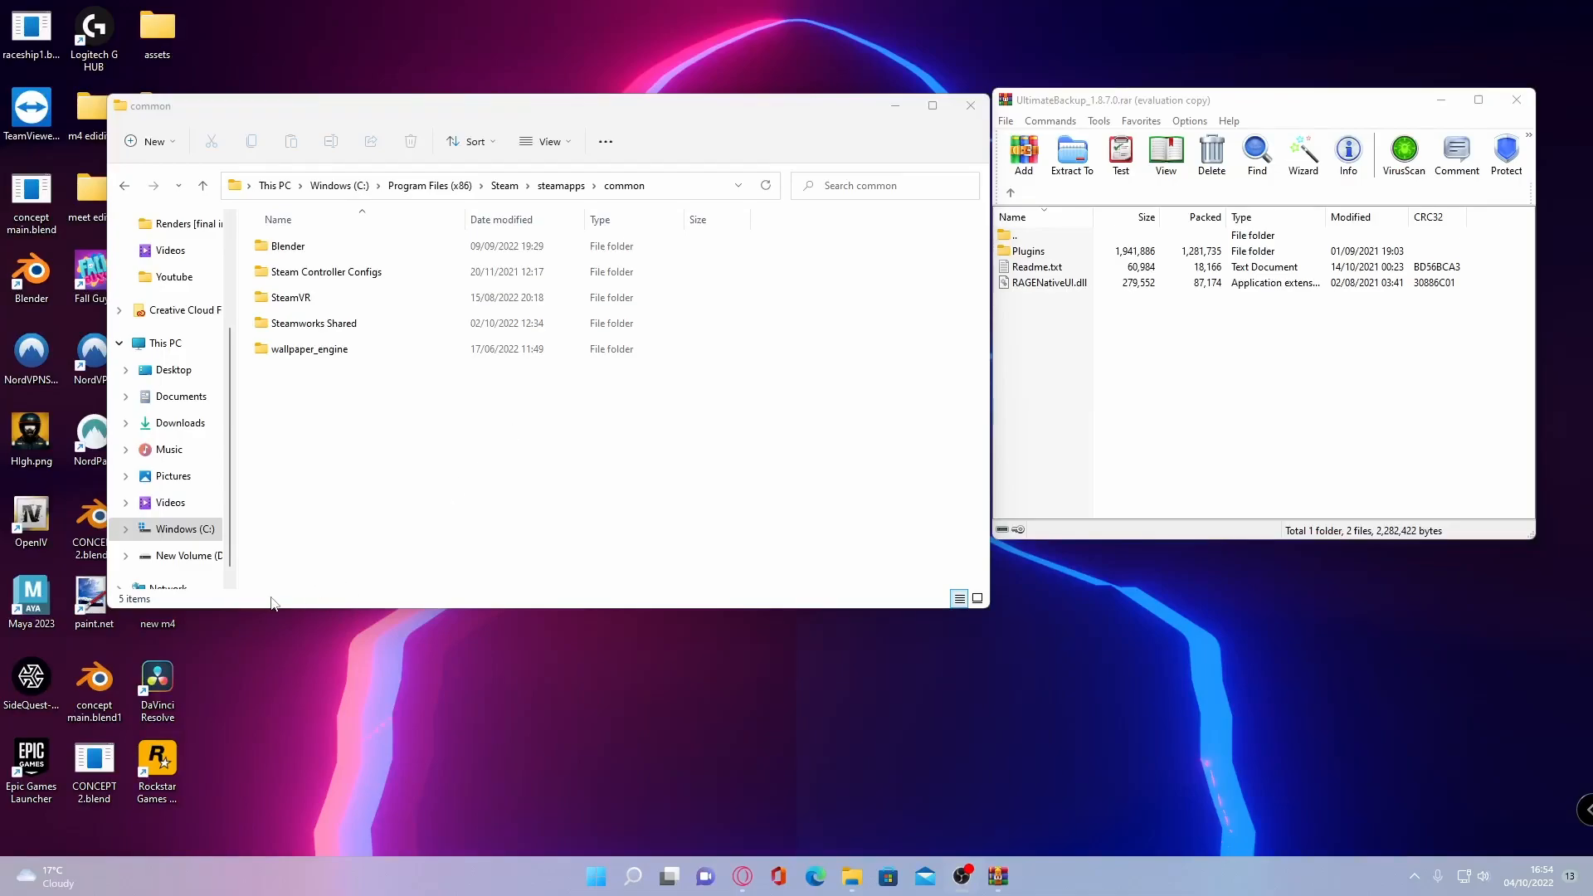
Switch to drive D and reach SteamLibrary's Grand Theft Auto V game folder.
left_click(184, 556)
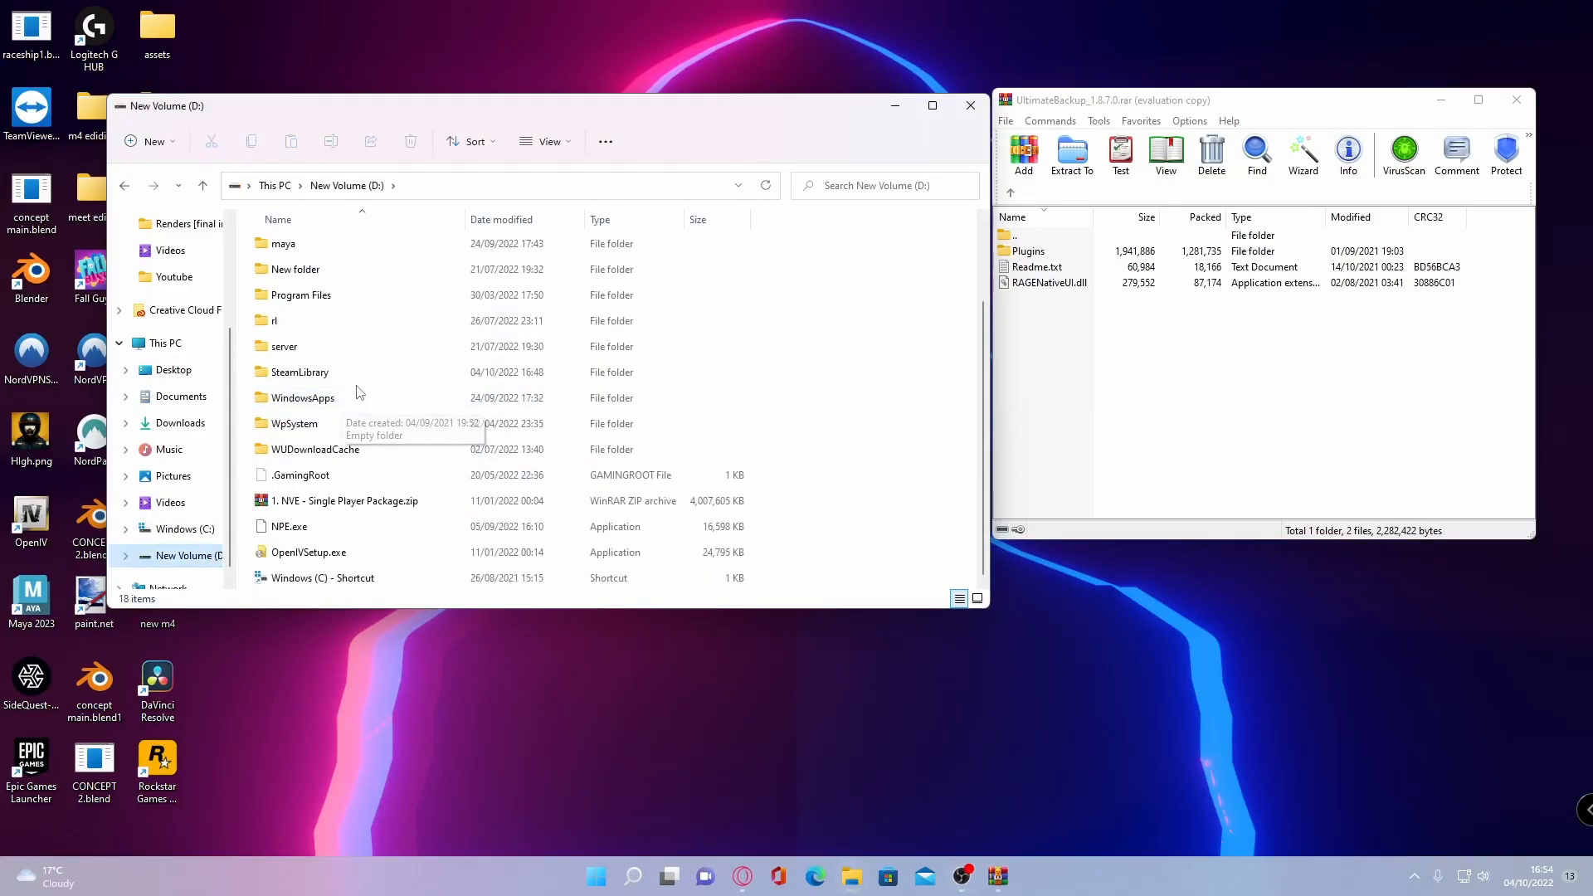
double_click(299, 370)
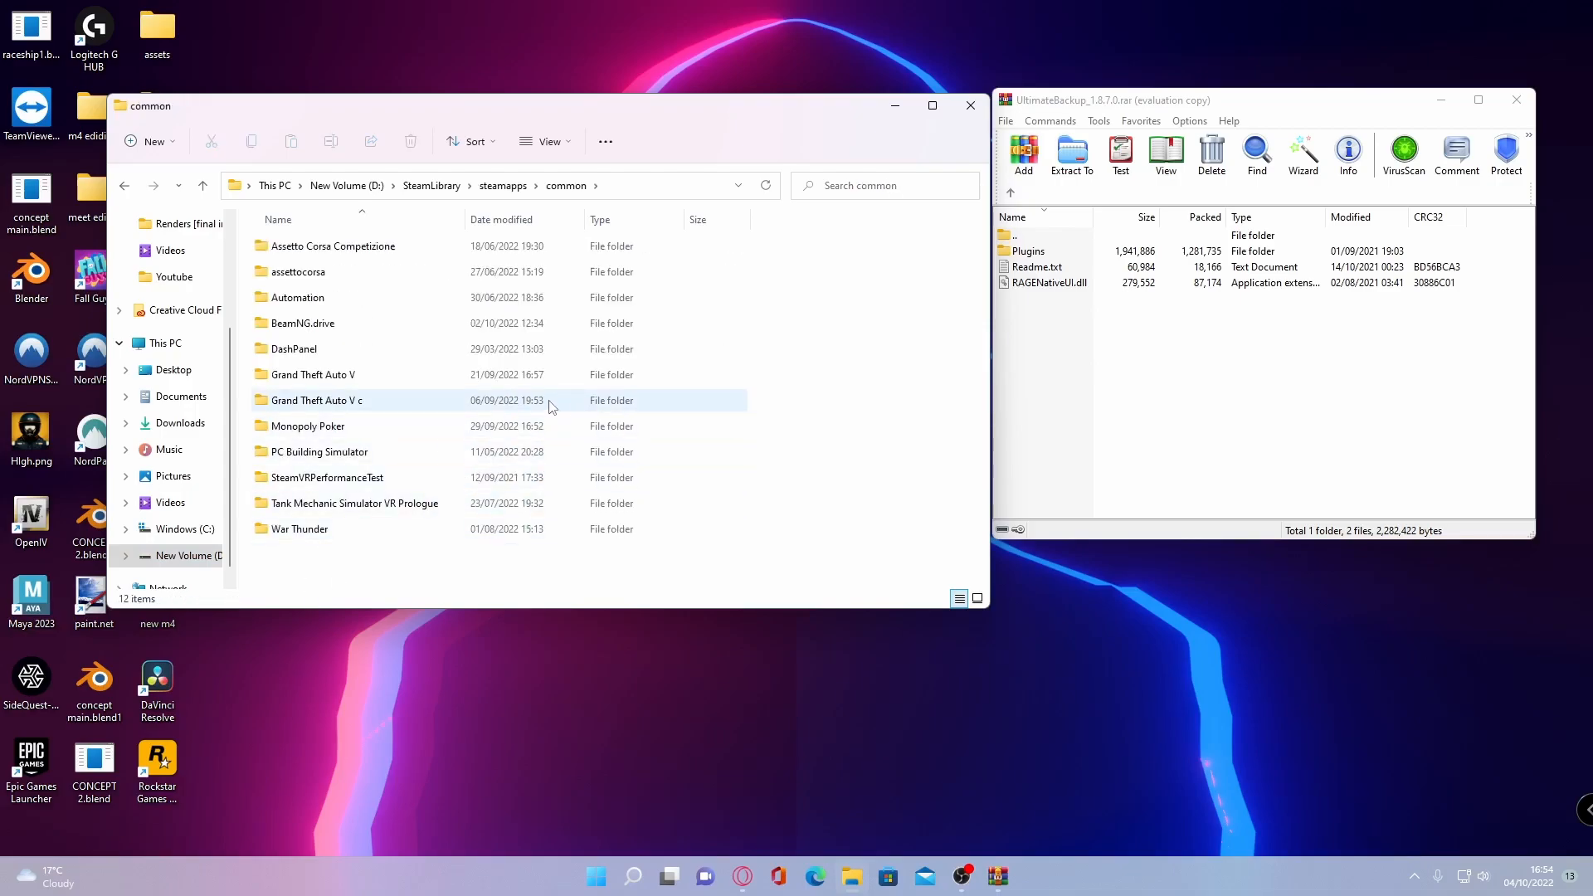
double_click(314, 374)
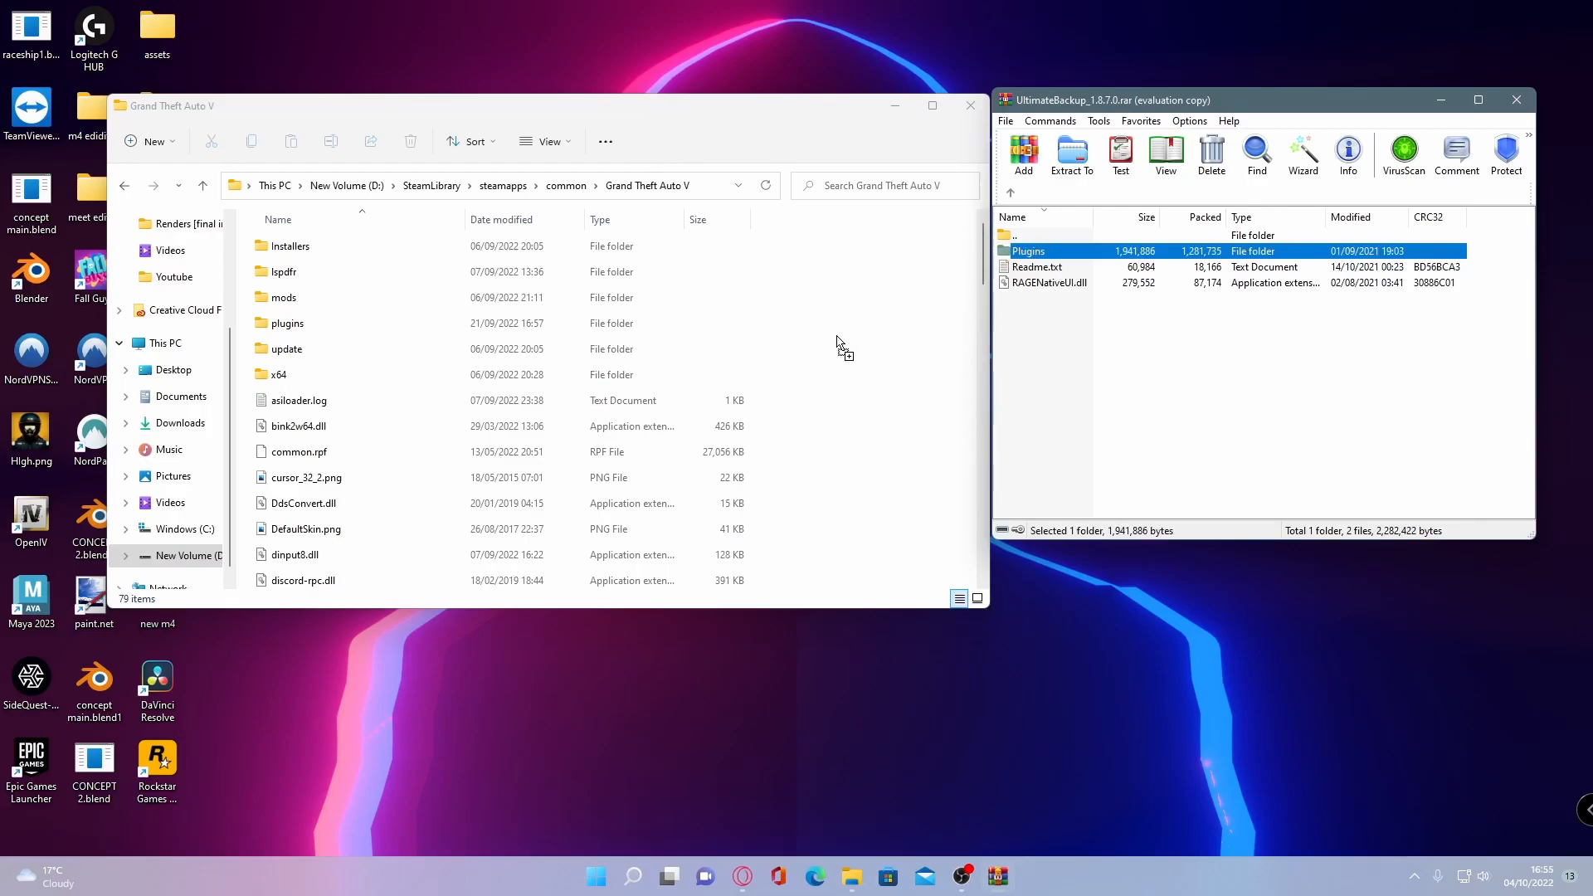
mouse_move(913, 325)
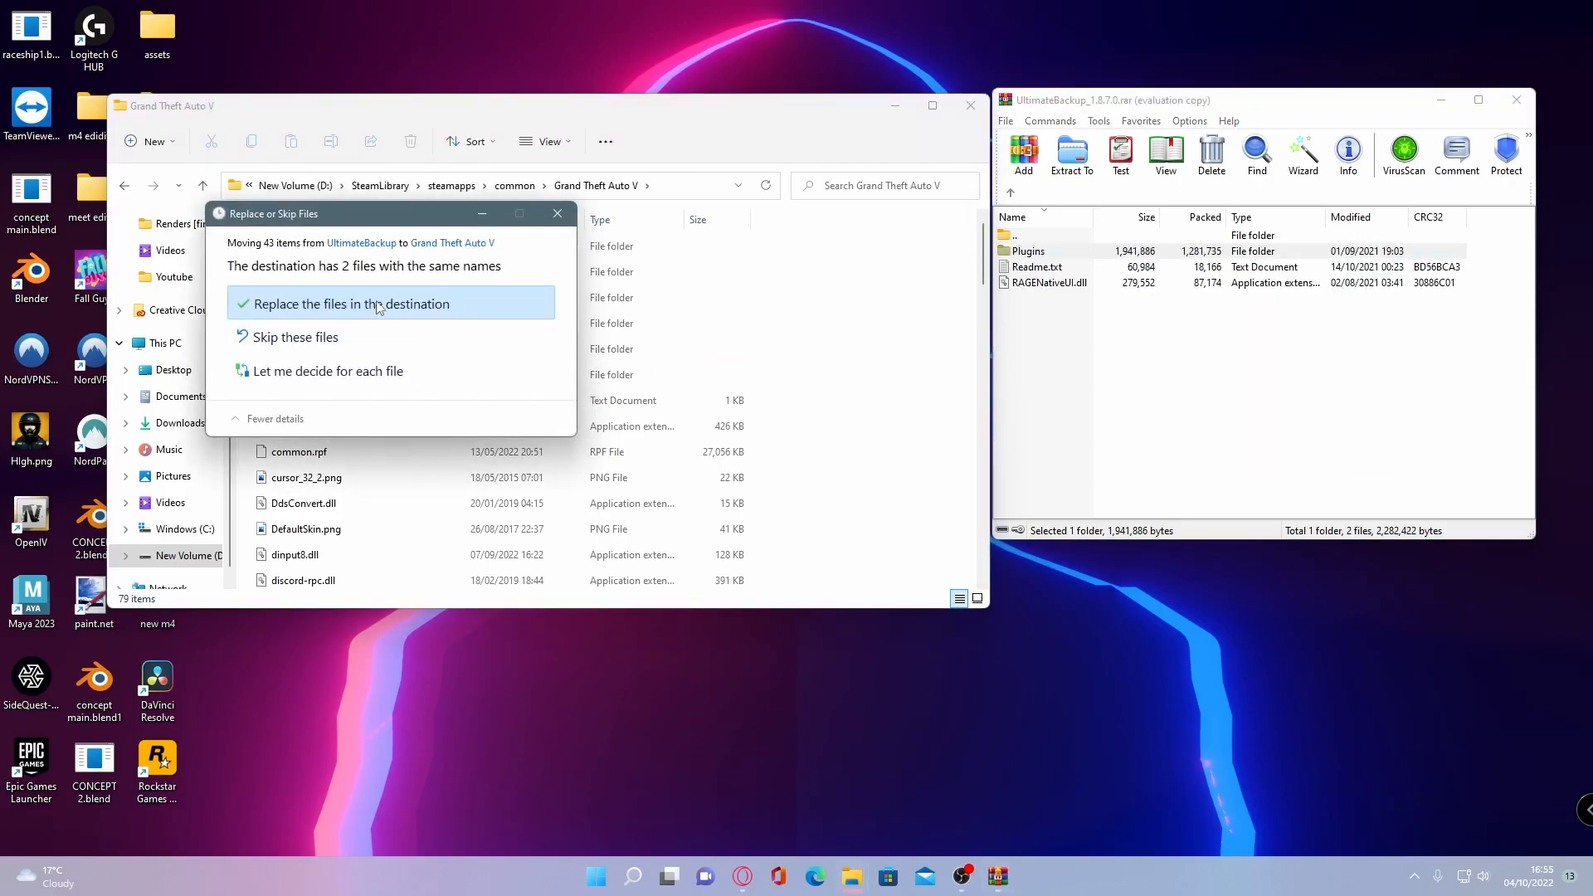
Replace the two same-named files when dropping the archive contents into Grand Theft Auto V.
left_click(350, 304)
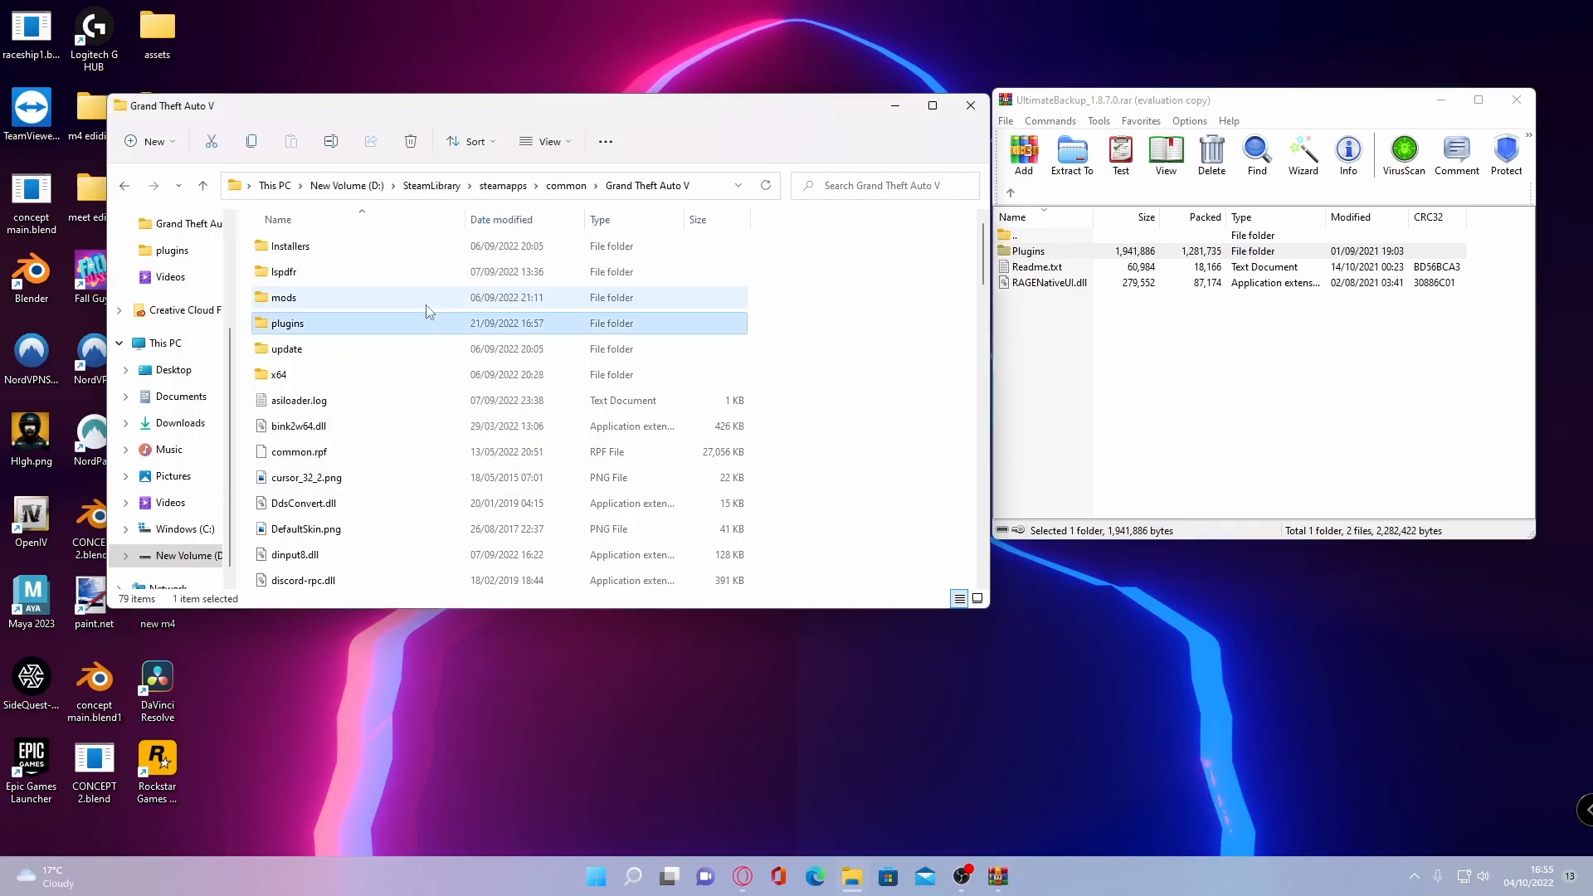
mouse_move(345, 332)
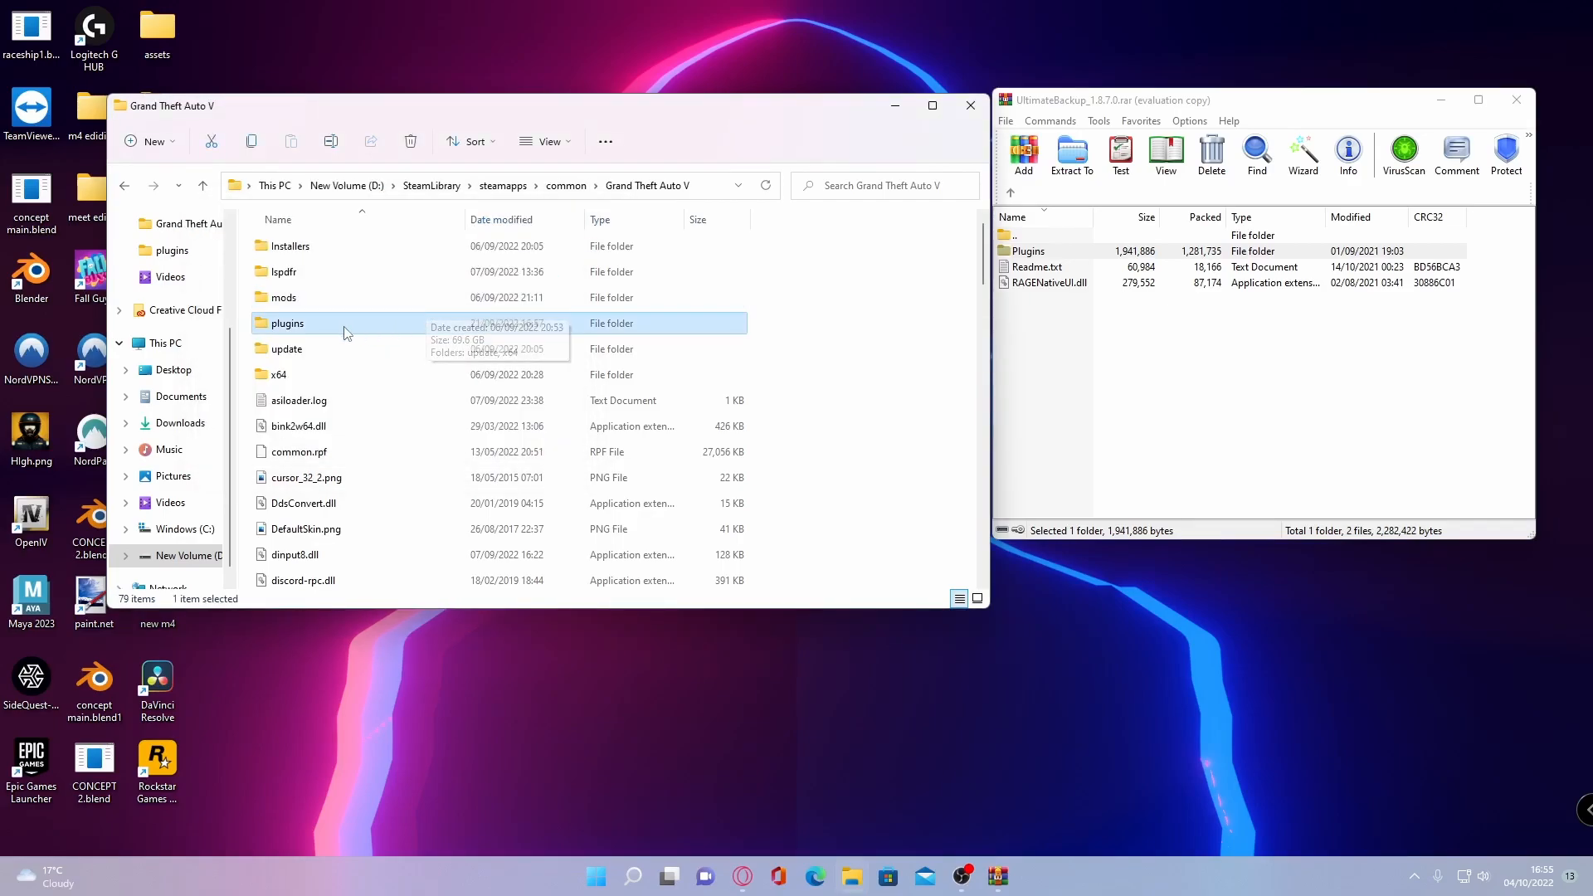
Go into plugins\lspdfr and bring up the Open with app list for UltimateBackup.ini.
double_click(288, 324)
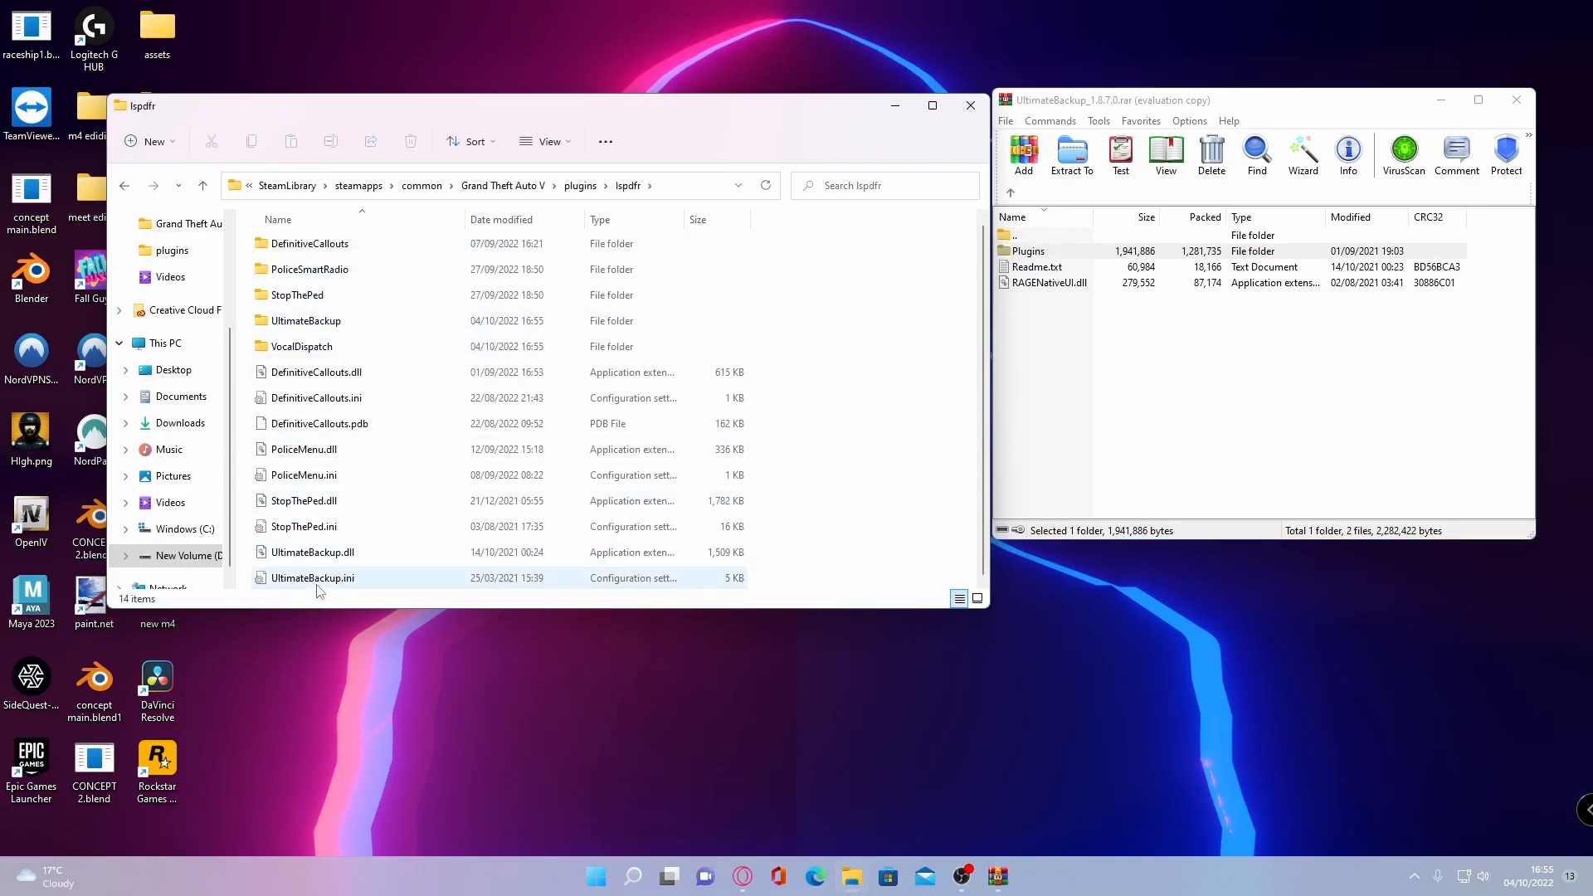
mouse_move(315, 585)
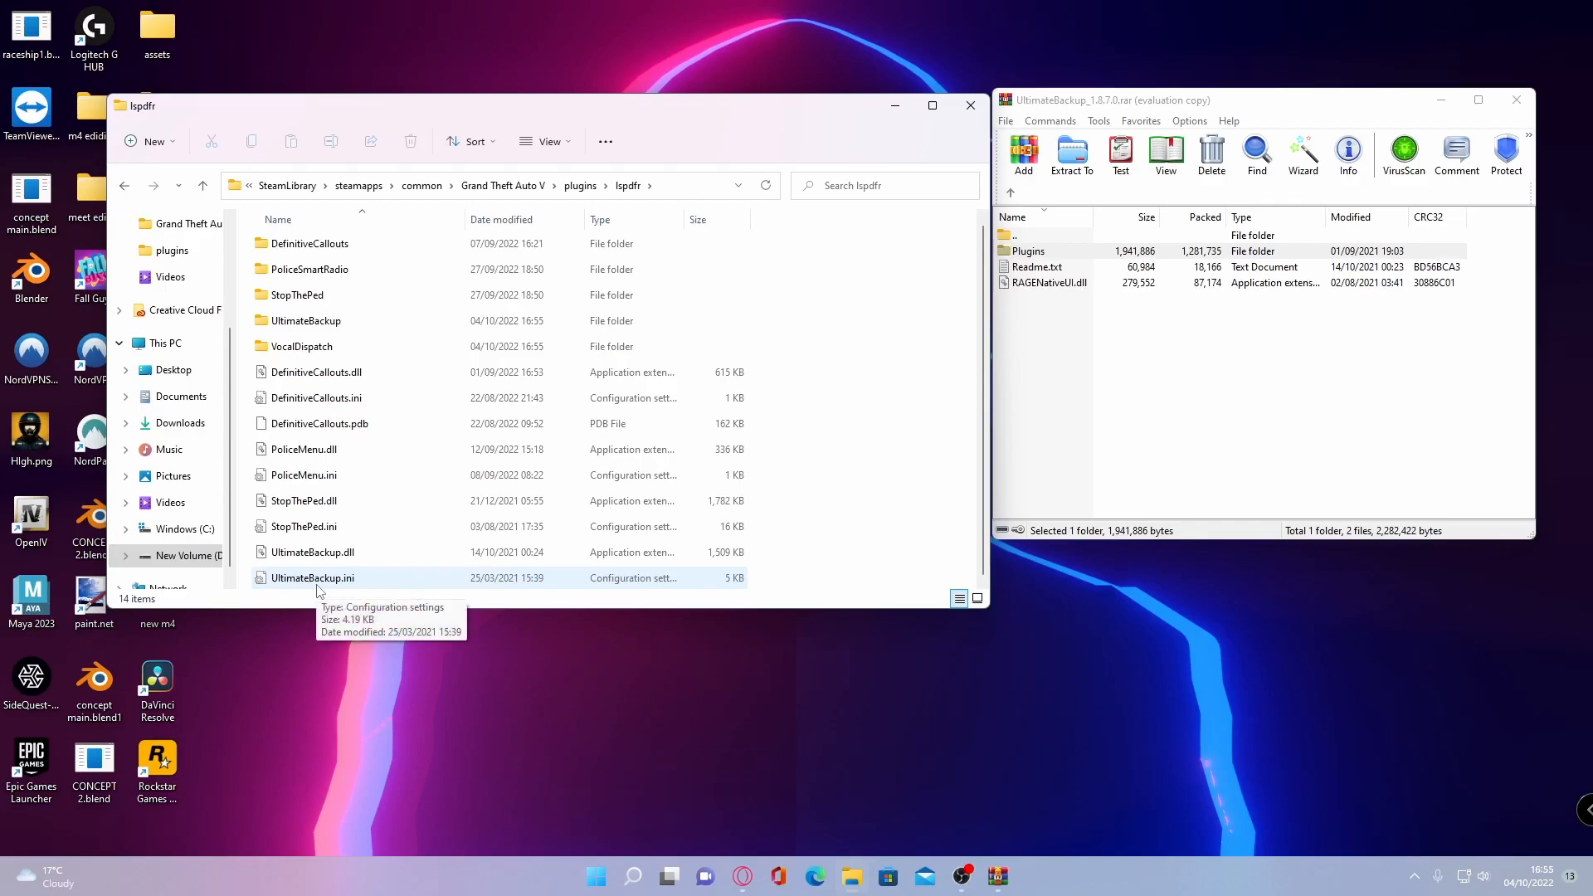
right_click(312, 577)
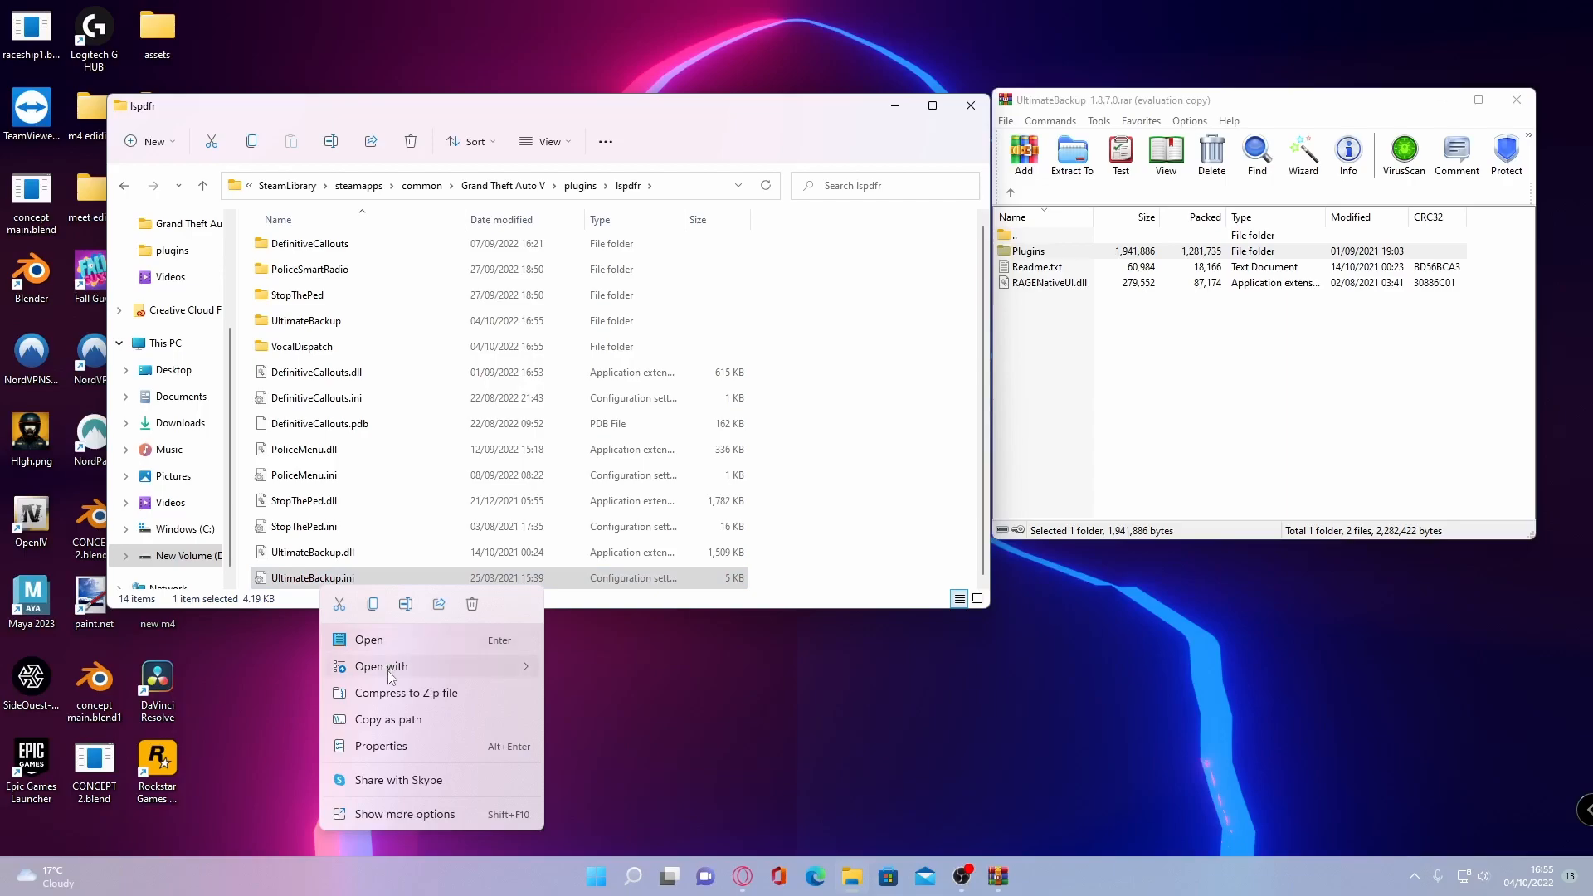
left_click(380, 666)
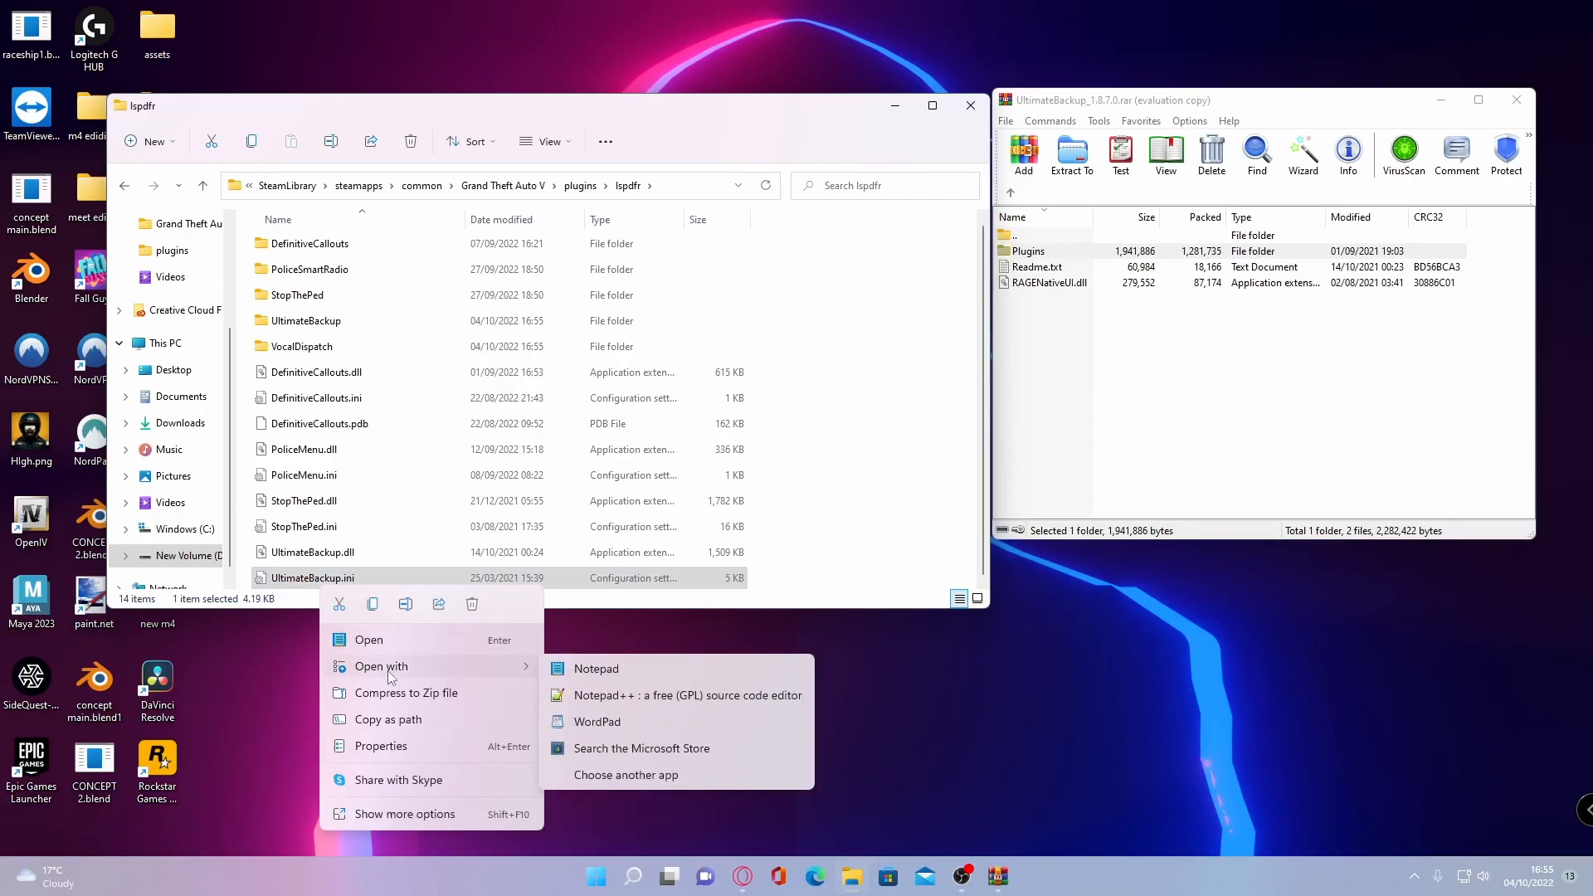
mouse_move(654, 698)
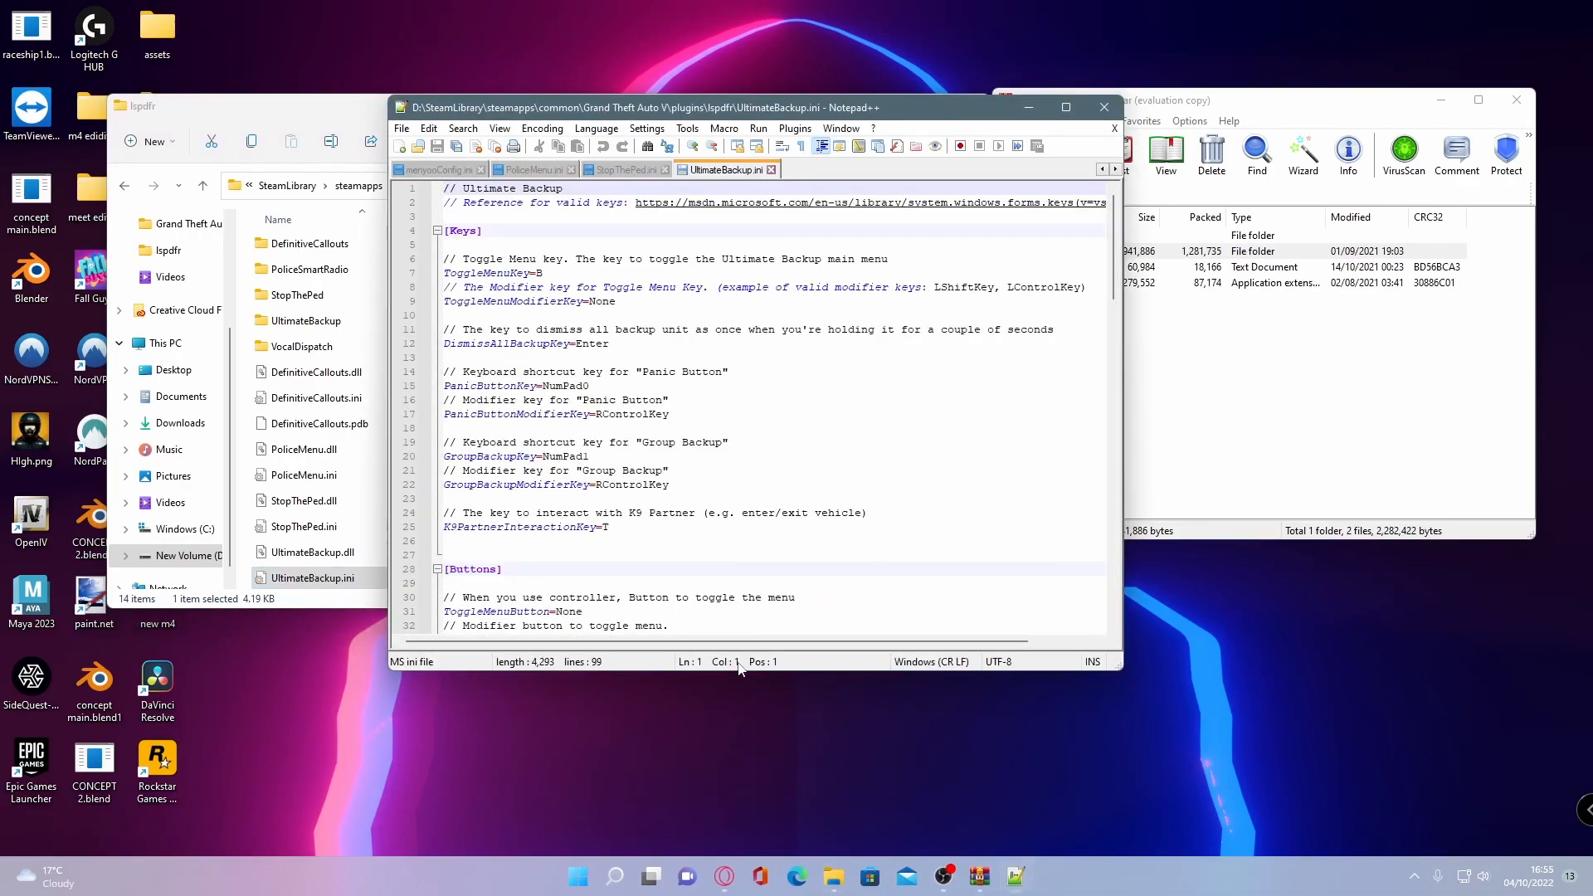
Review the Keys, Buttons and Parameters sections of UltimateBackup.ini, then close it.
scroll("down", 3)
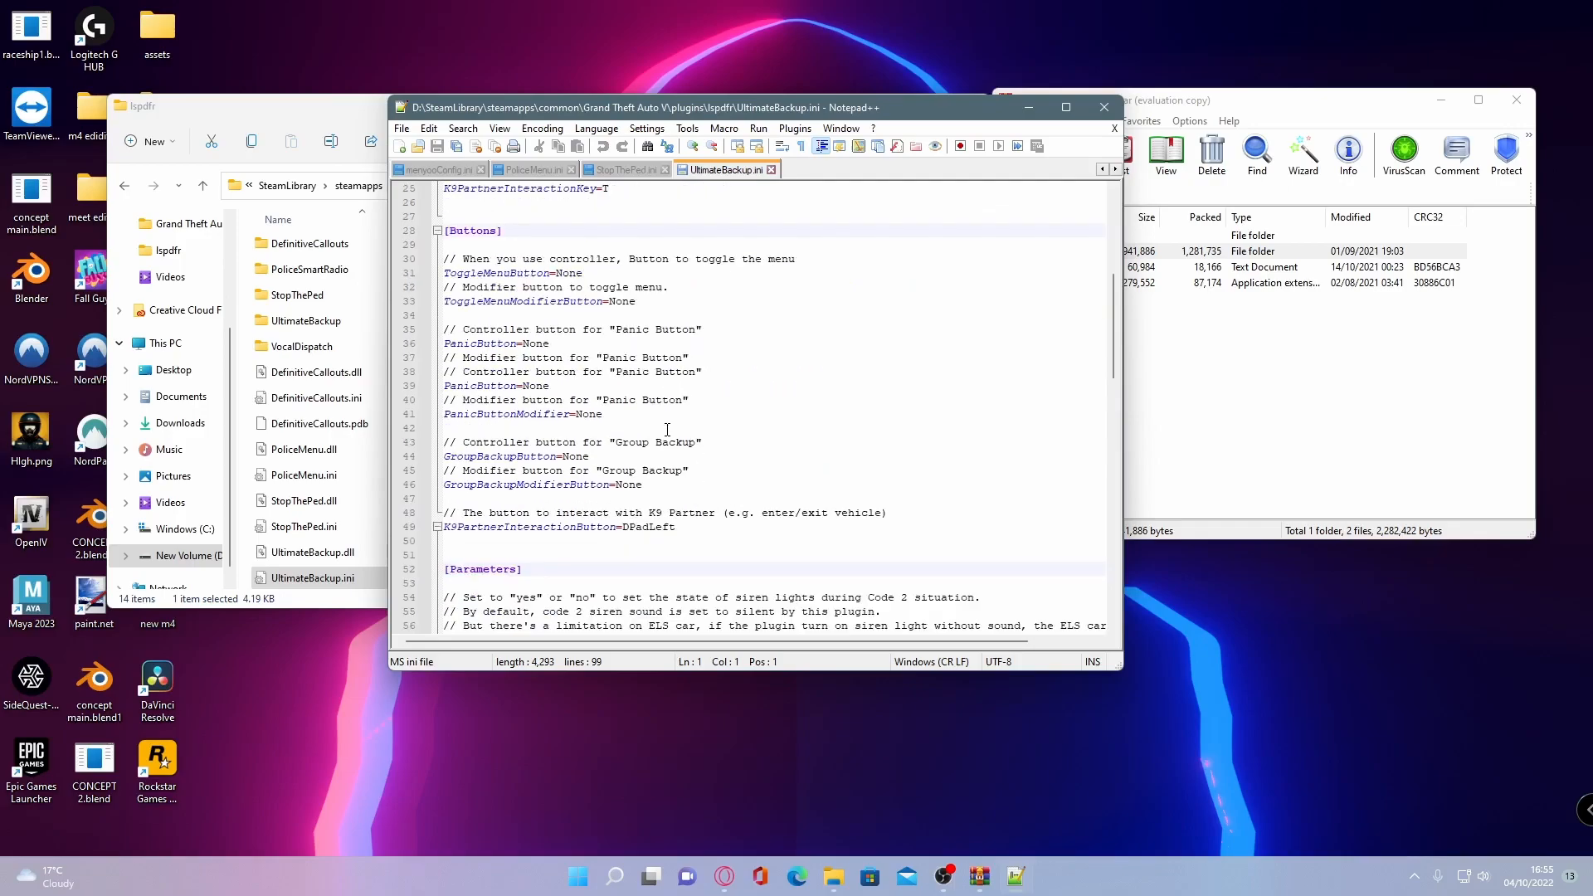
scroll("down", 3)
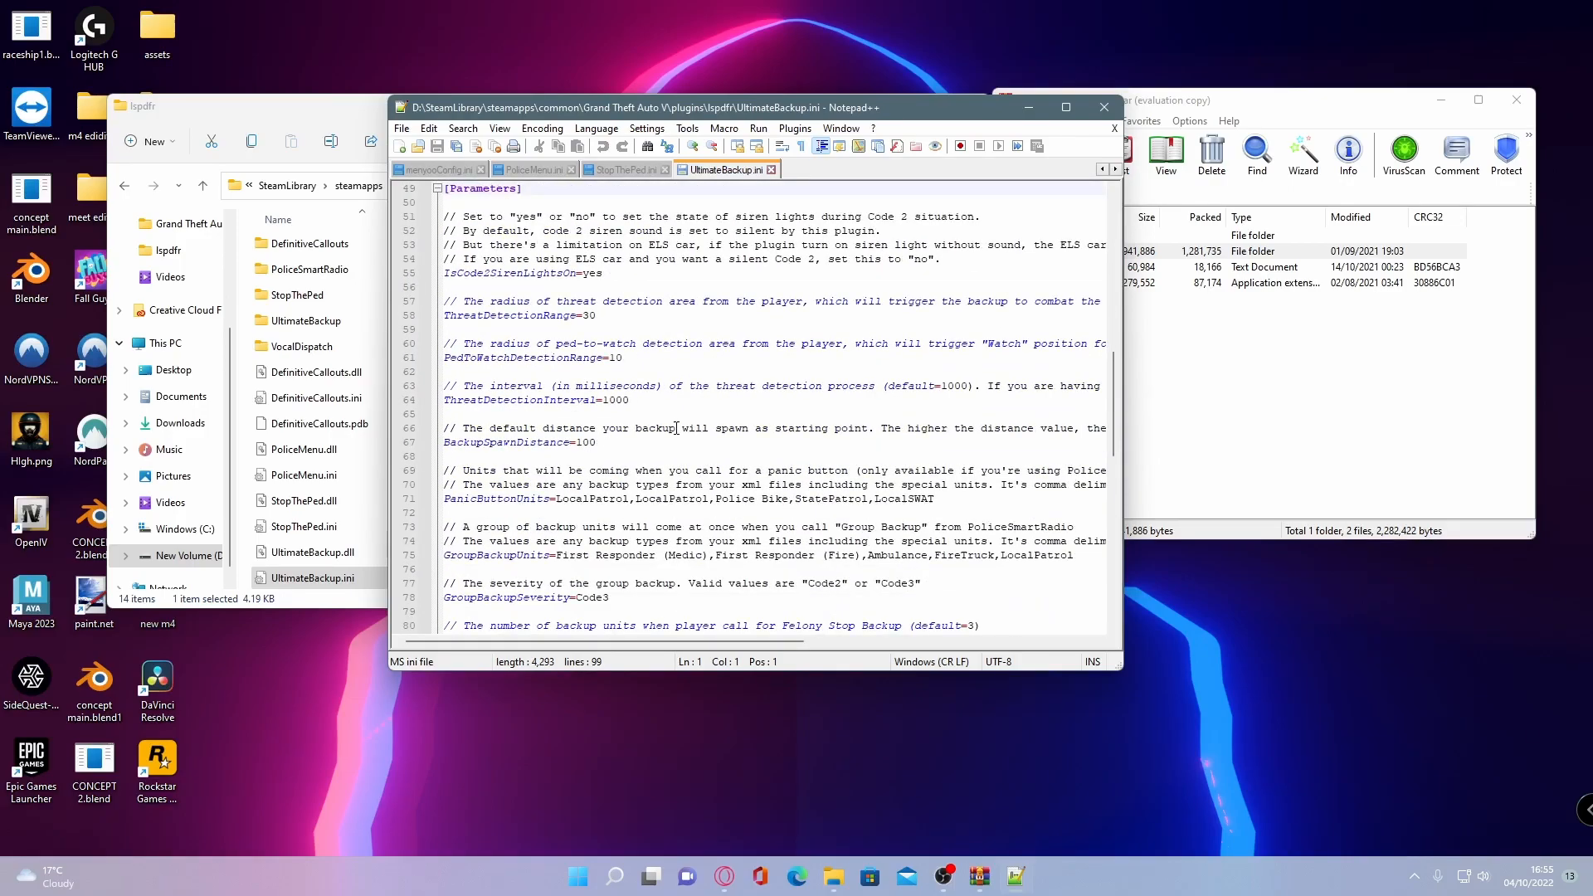
mouse_move(840, 292)
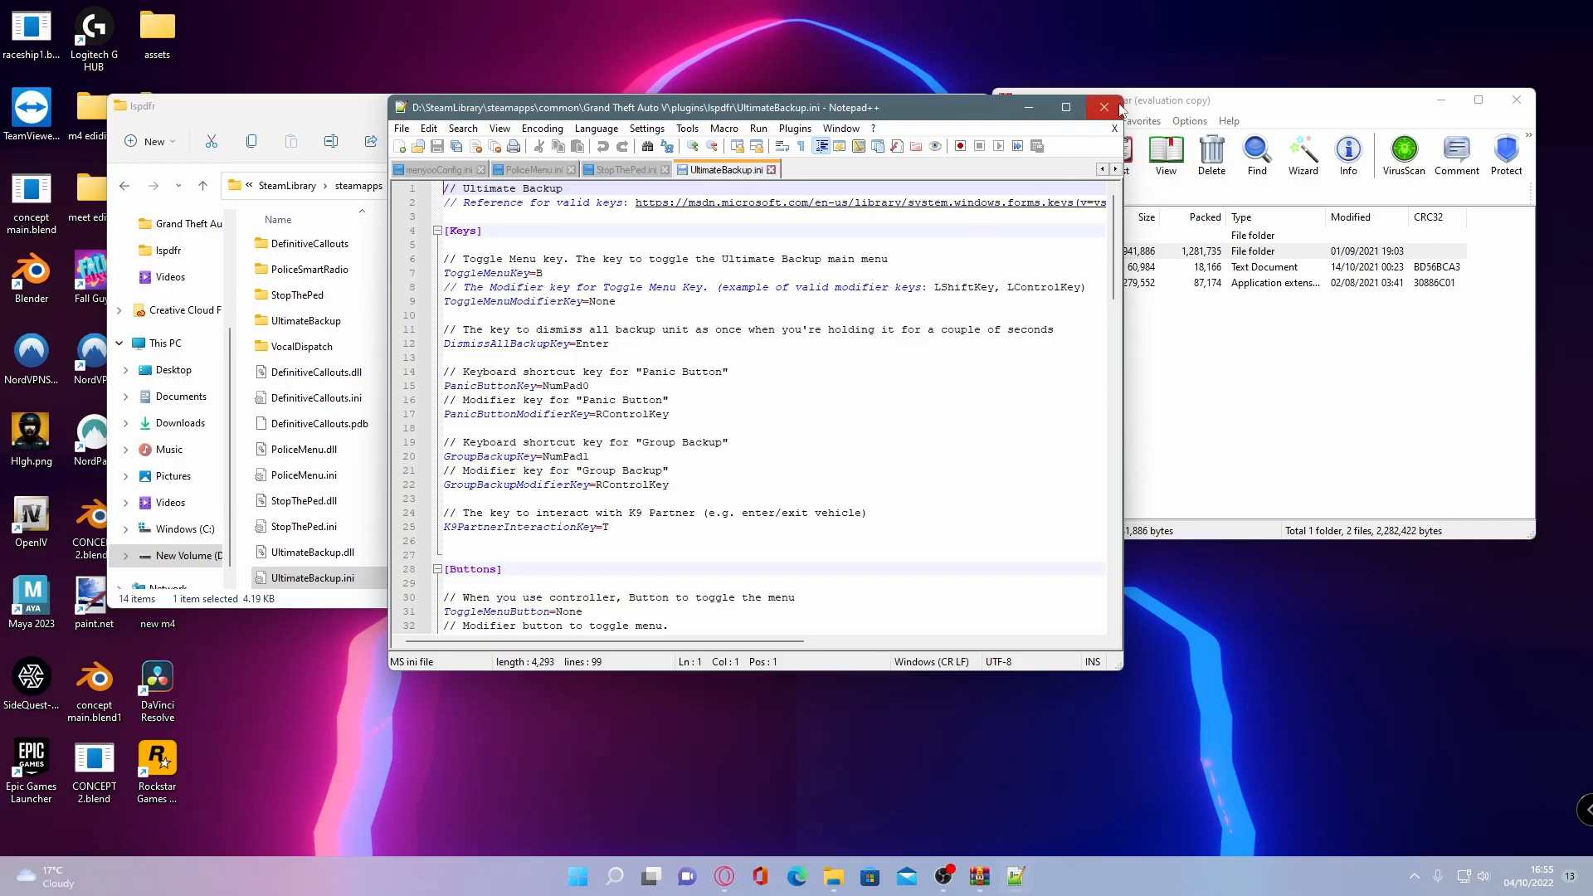
mouse_move(1107, 106)
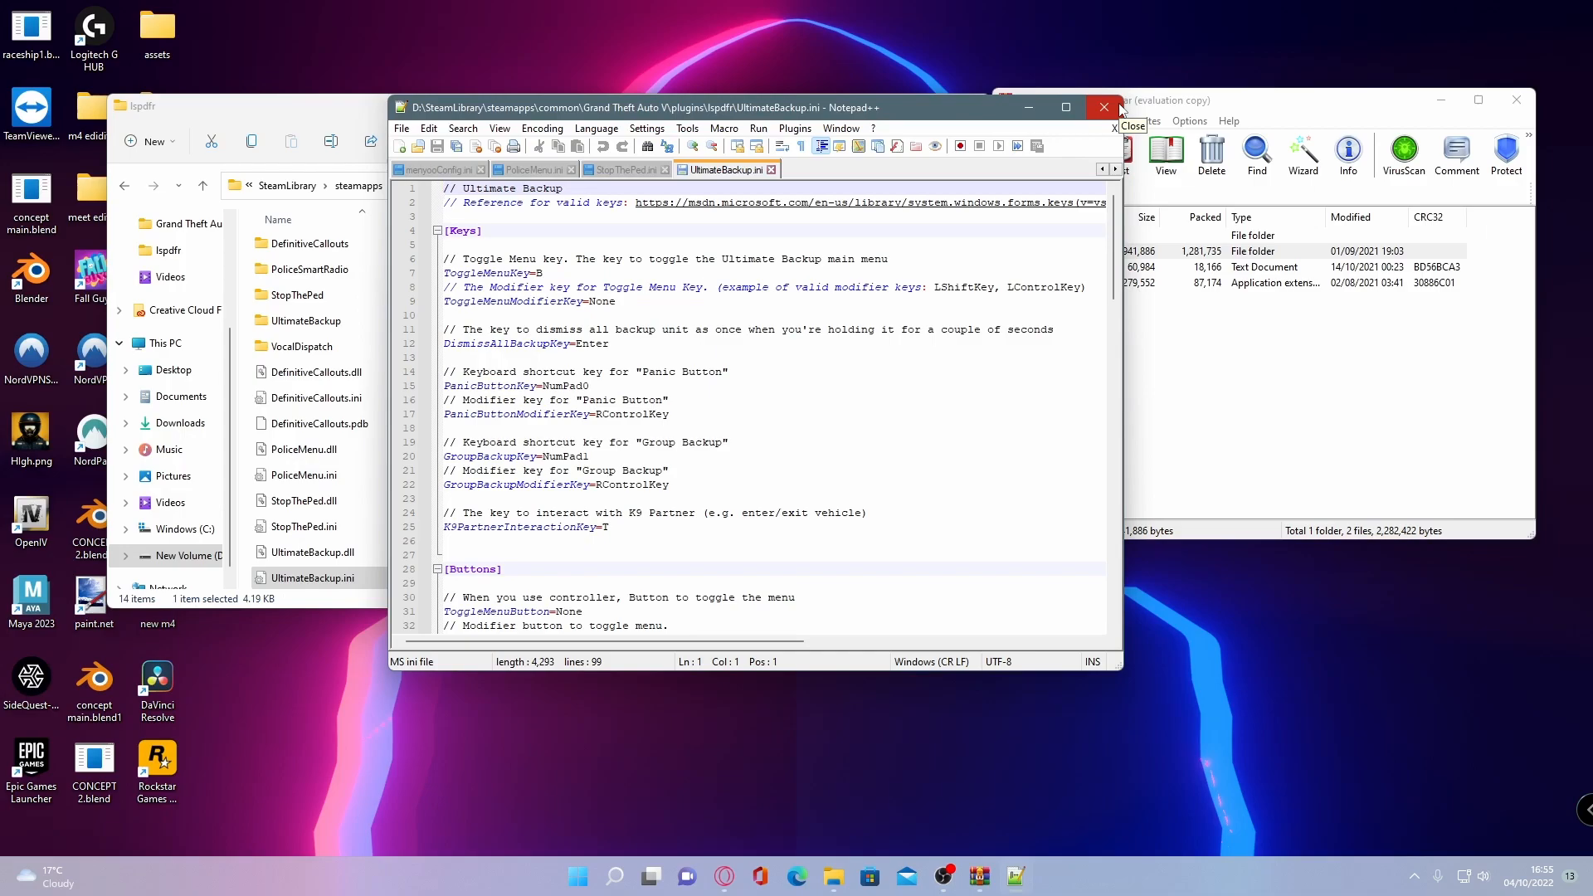
left_click(1105, 106)
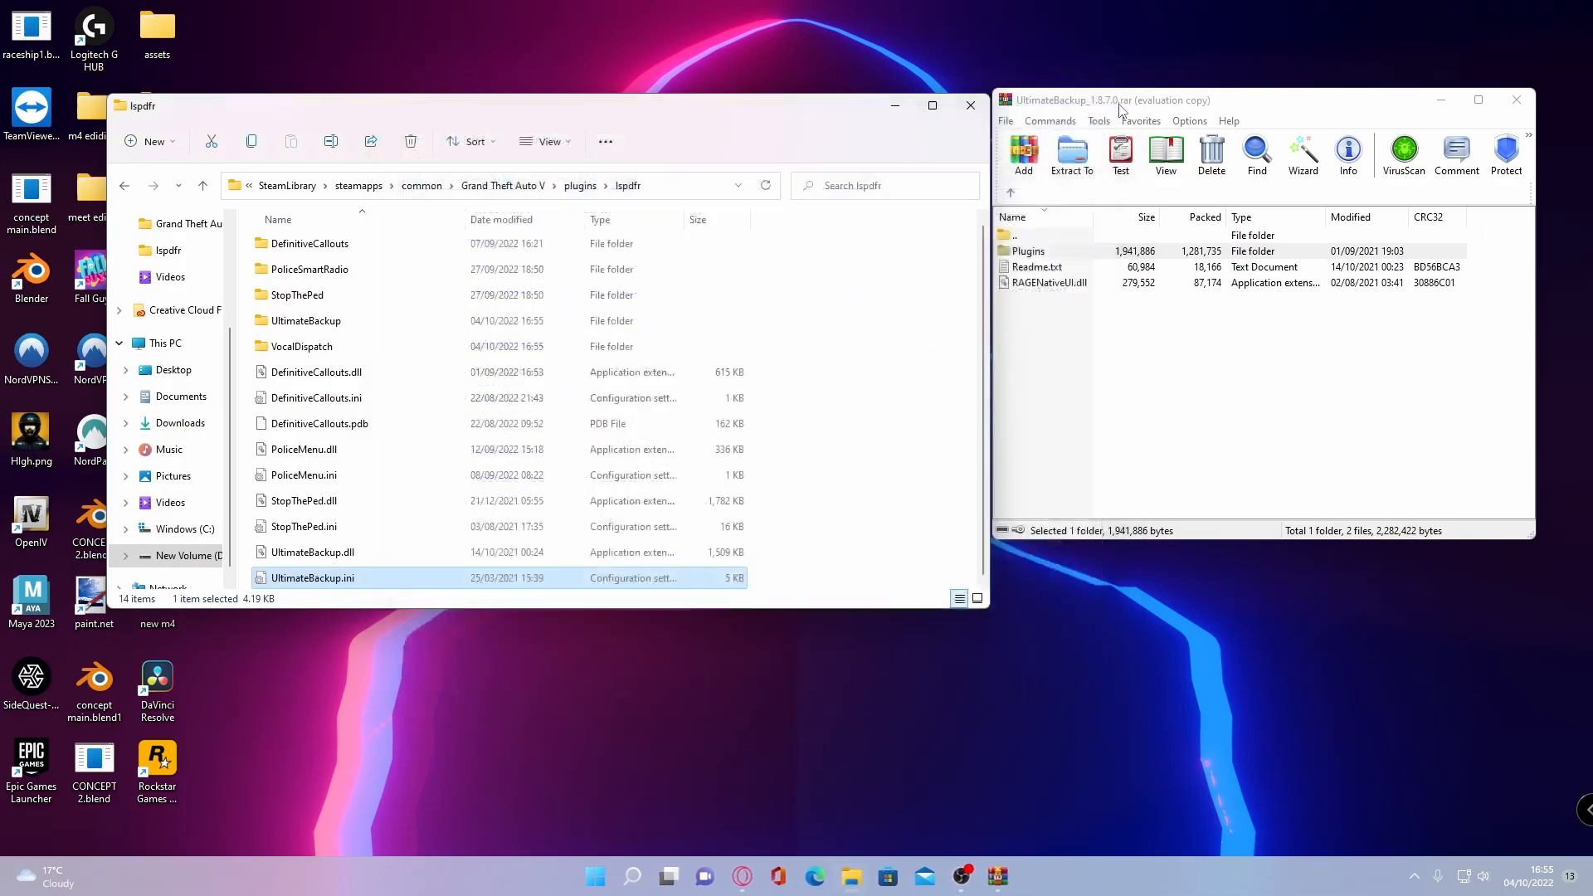